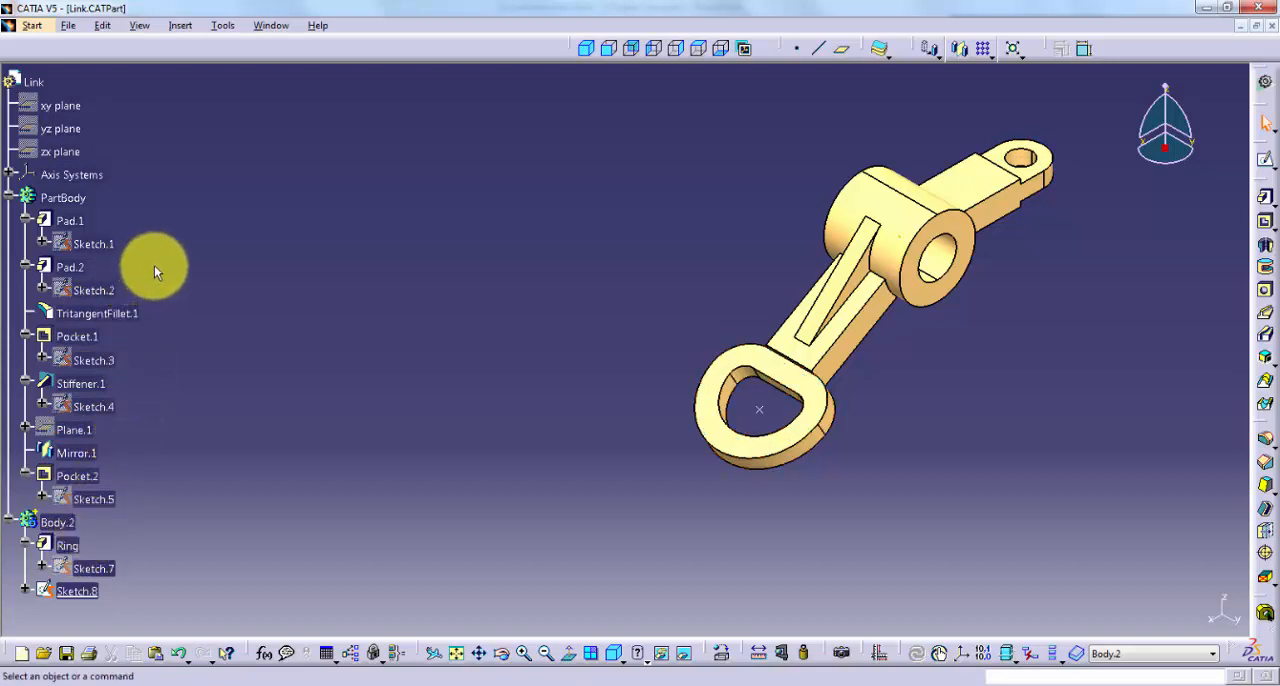
{"action": "mouse_move", "coordinate": [150, 262]}
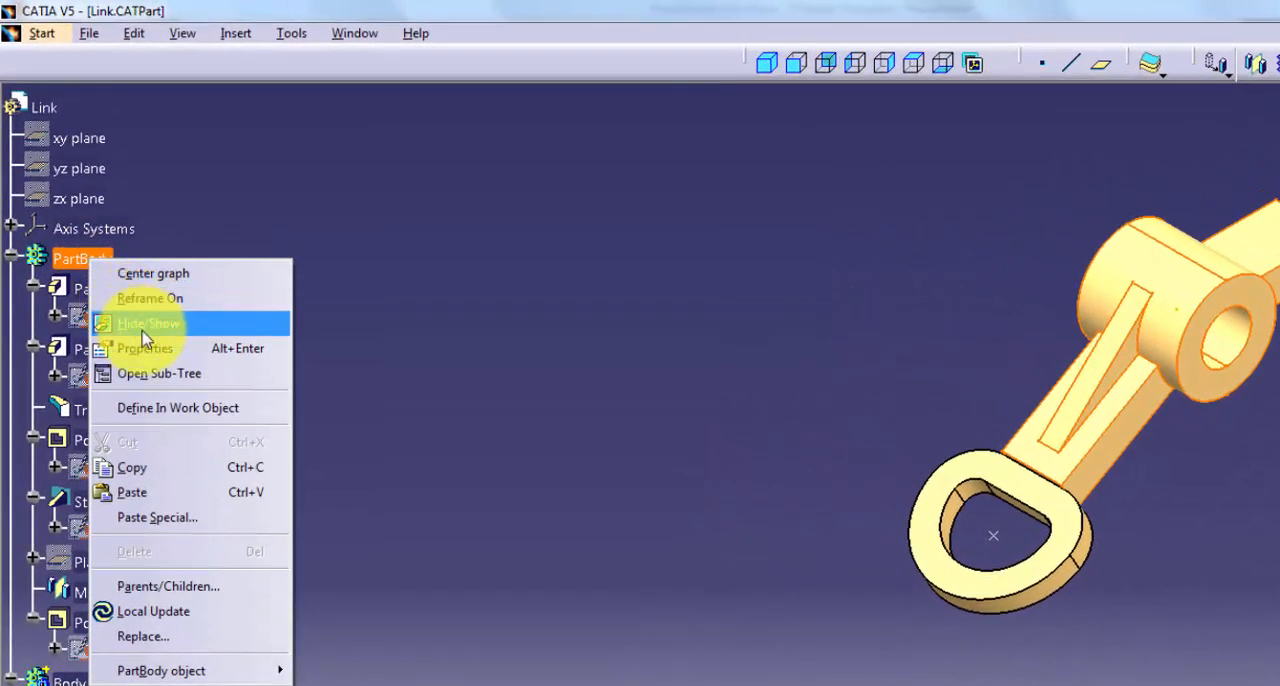
Step: Review the Ring feature's name and dates, then return to its update status options
{"action": "left_click", "coordinate": [148, 324]}
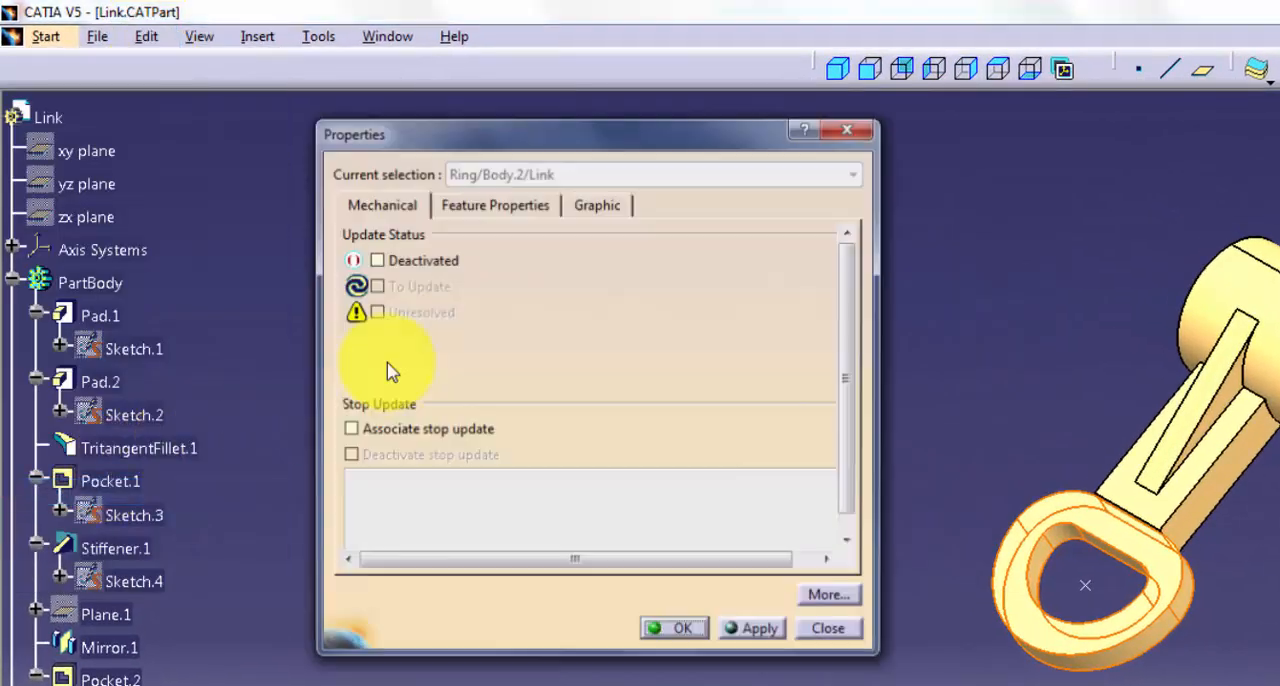
{"action": "left_click", "coordinate": [494, 204]}
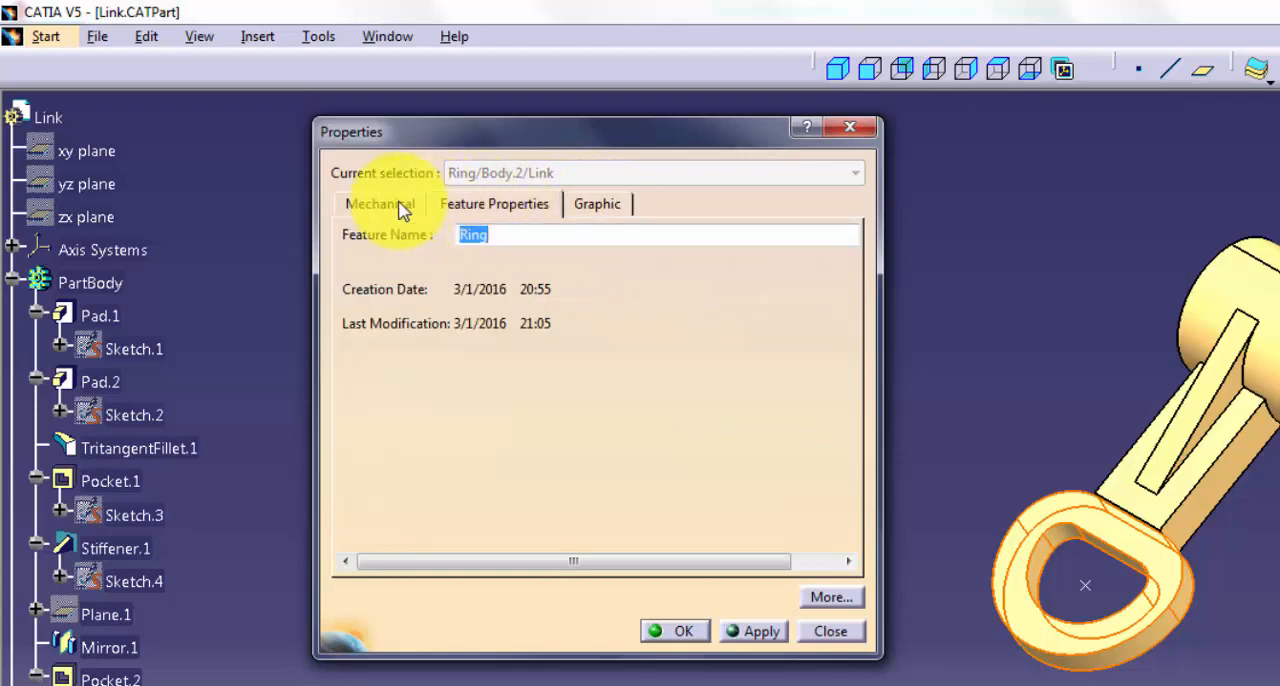
{"action": "left_click", "coordinate": [380, 204]}
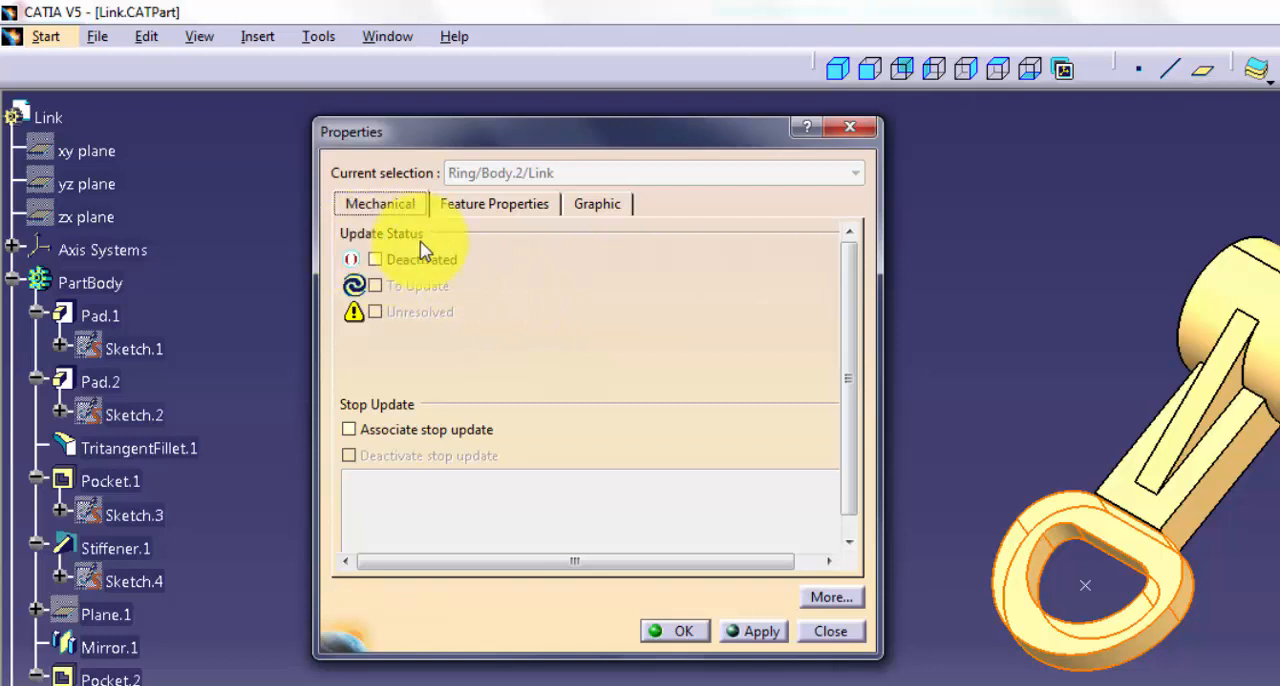
{"action": "mouse_move", "coordinate": [424, 304]}
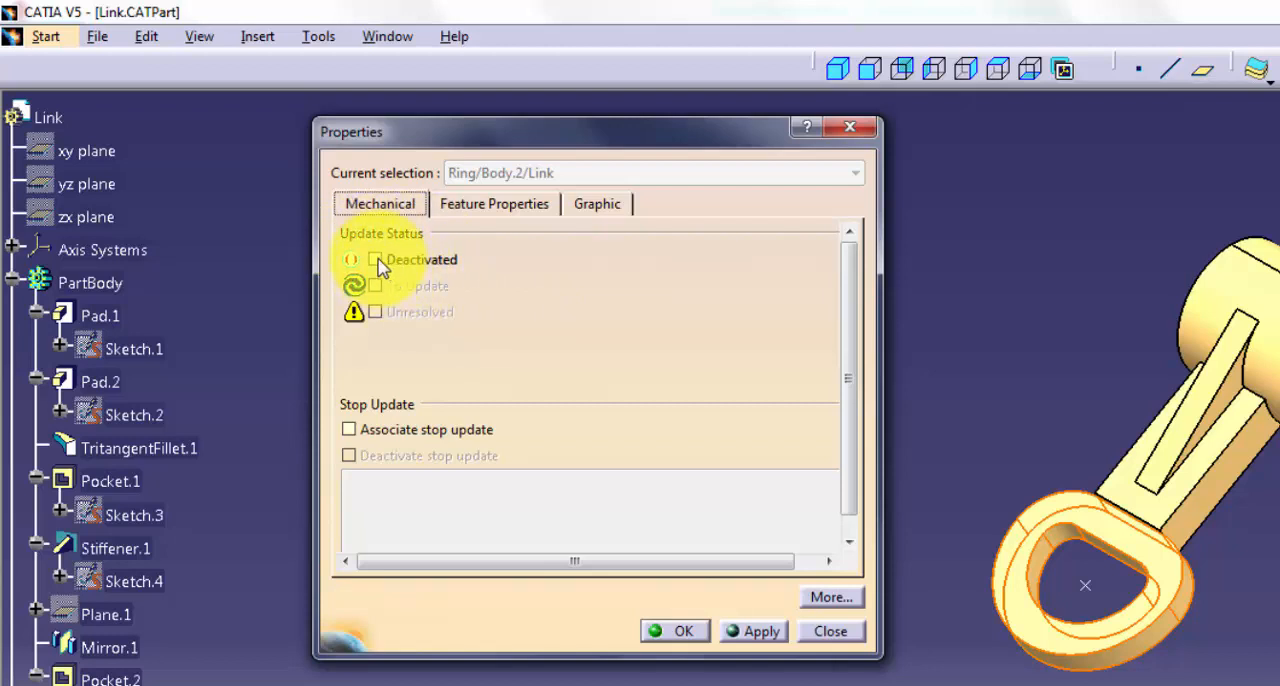
{"action": "left_click", "coordinate": [376, 260]}
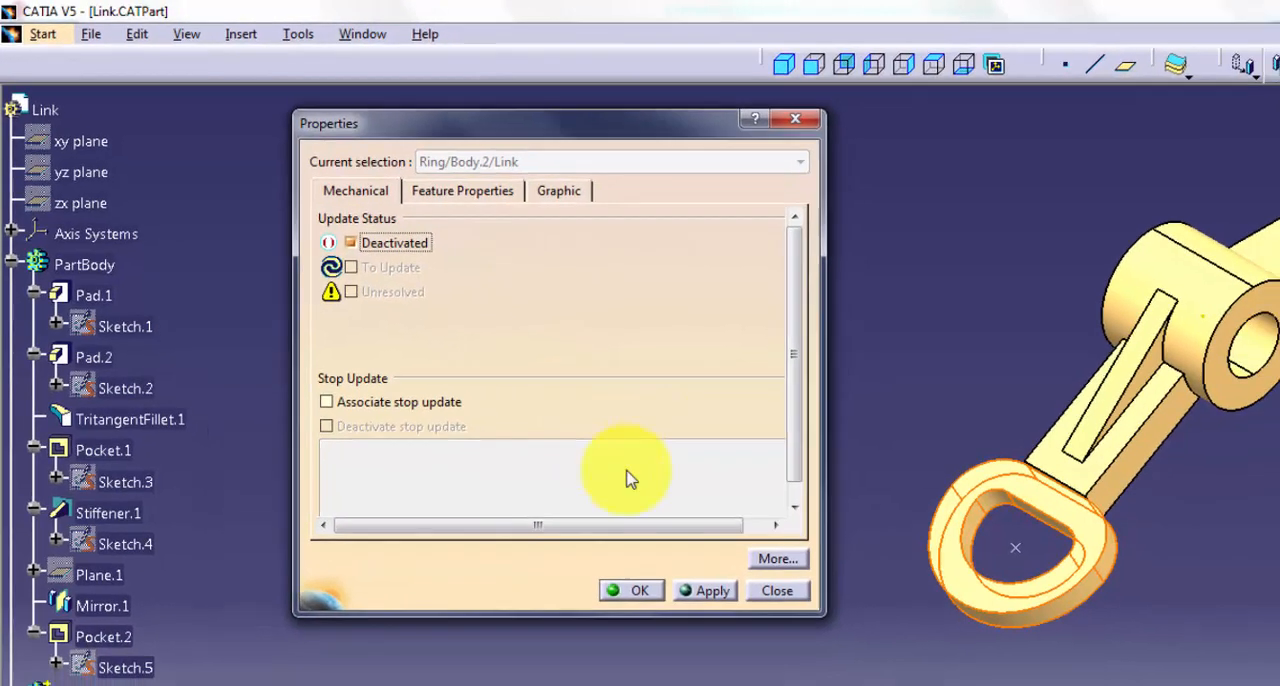
{"action": "left_click", "coordinate": [712, 590]}
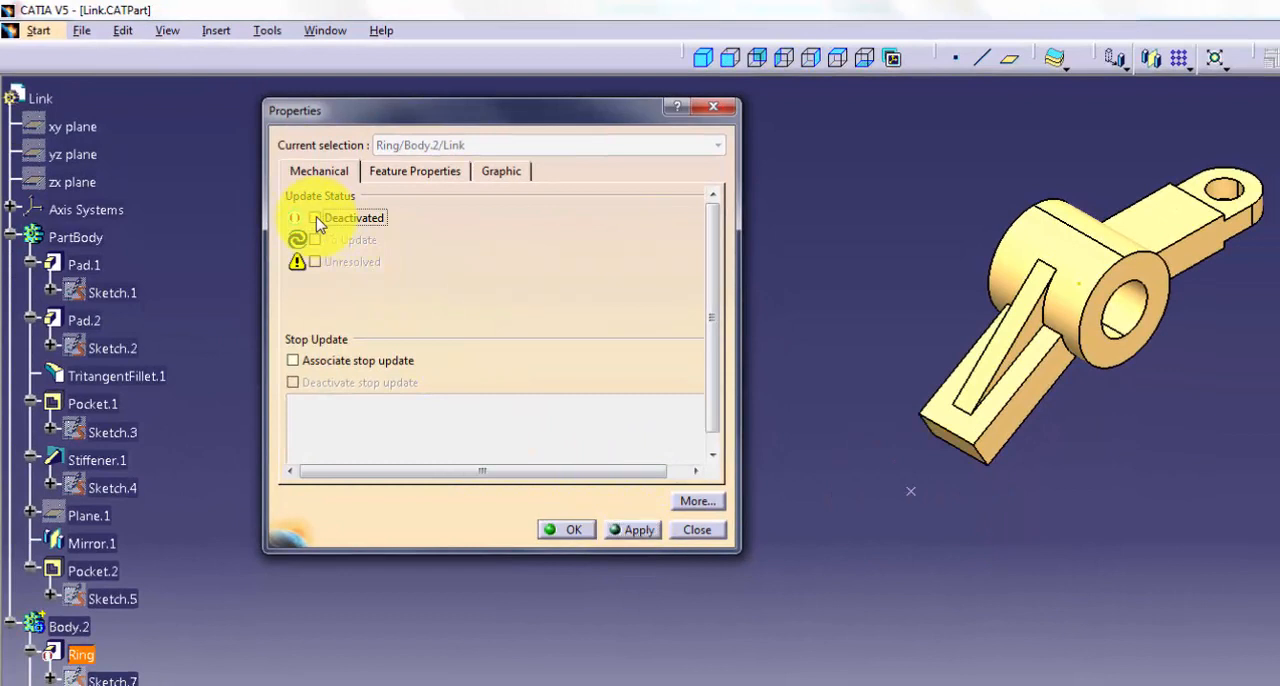
{"action": "left_click", "coordinate": [638, 528]}
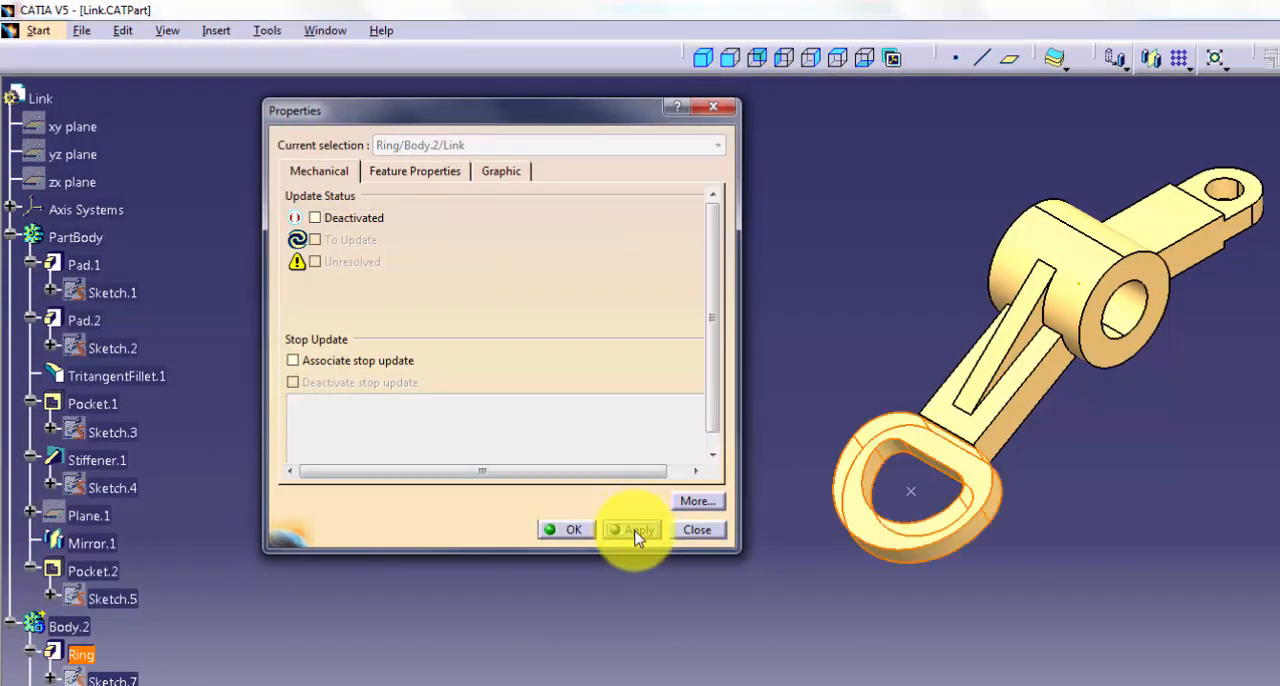
{"action": "mouse_move", "coordinate": [378, 296]}
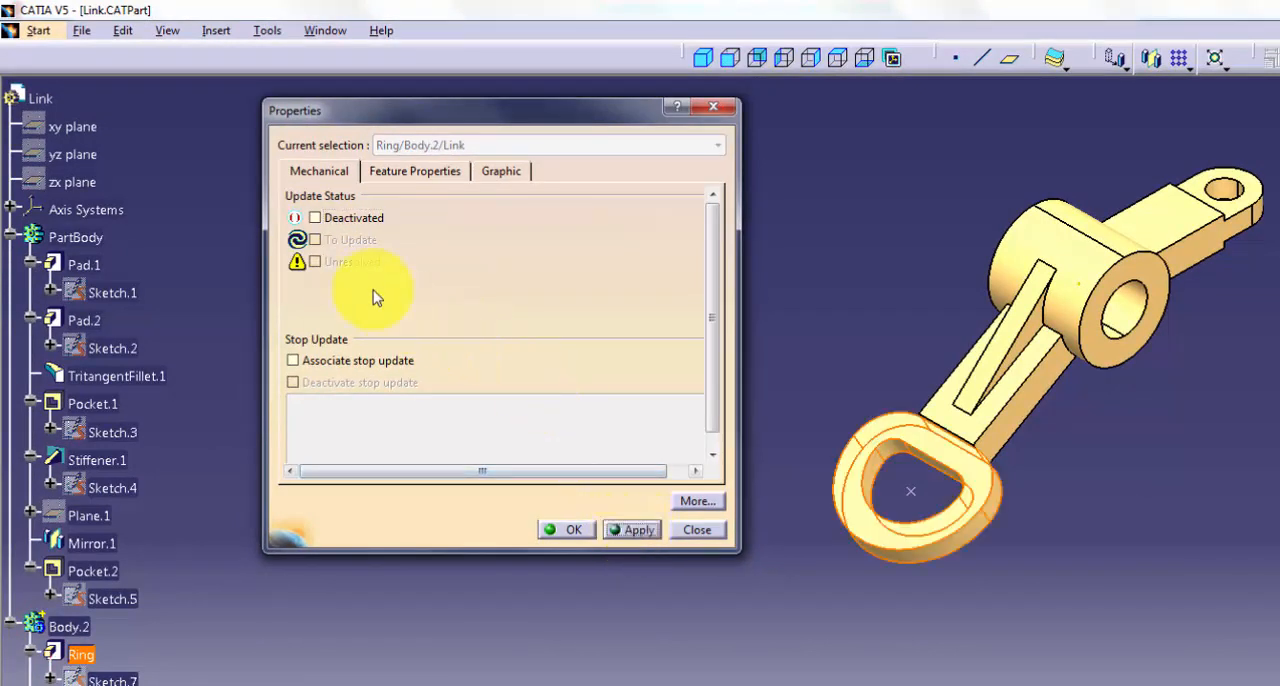
{"action": "mouse_move", "coordinate": [338, 284]}
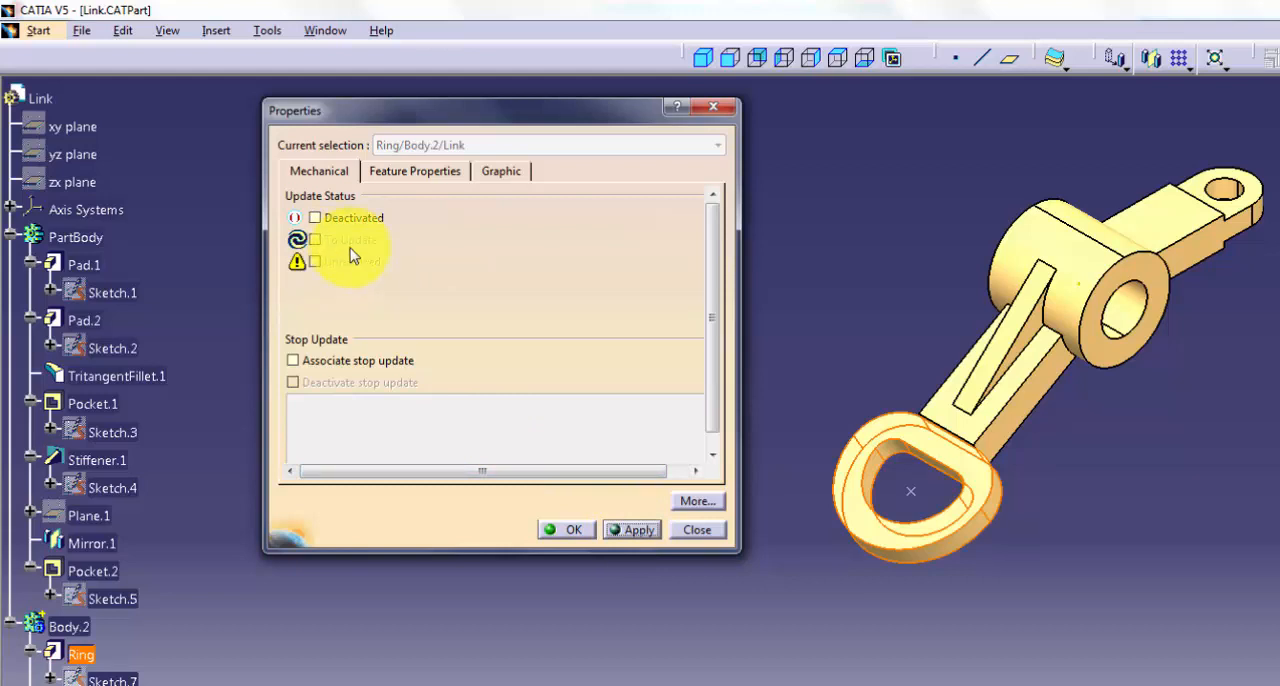
{"action": "mouse_move", "coordinate": [322, 276]}
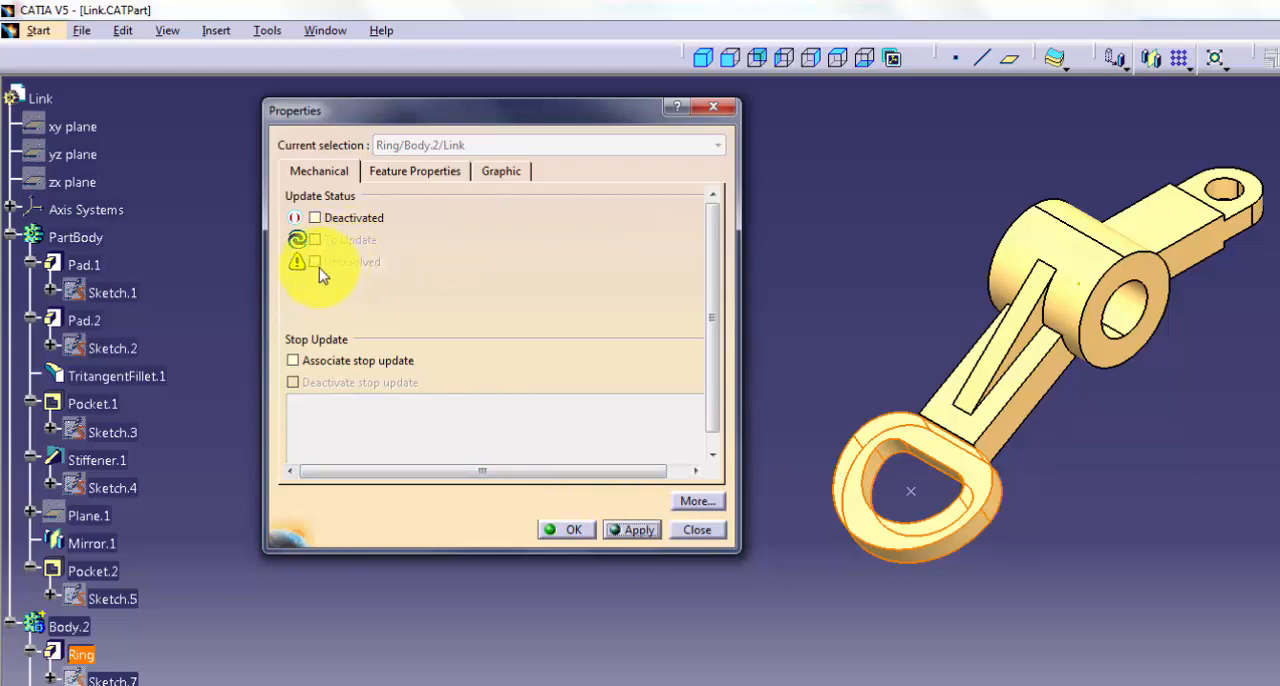
{"action": "mouse_move", "coordinate": [344, 278]}
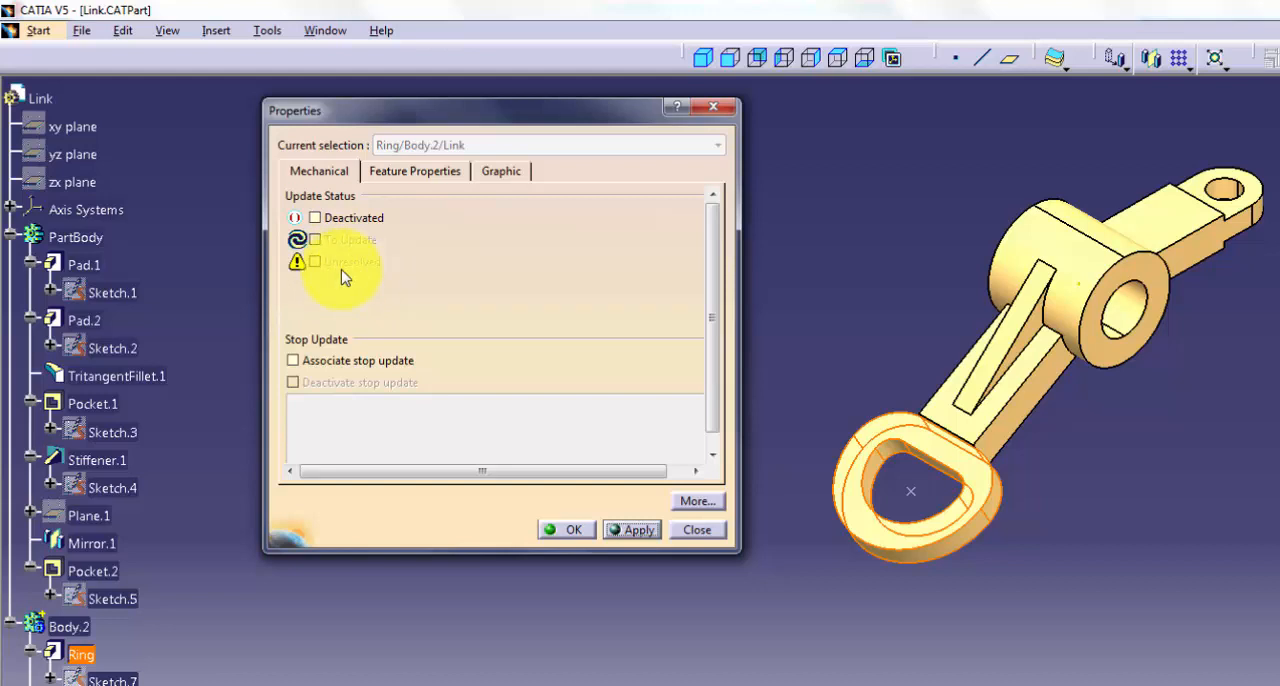
{"action": "mouse_move", "coordinate": [350, 304]}
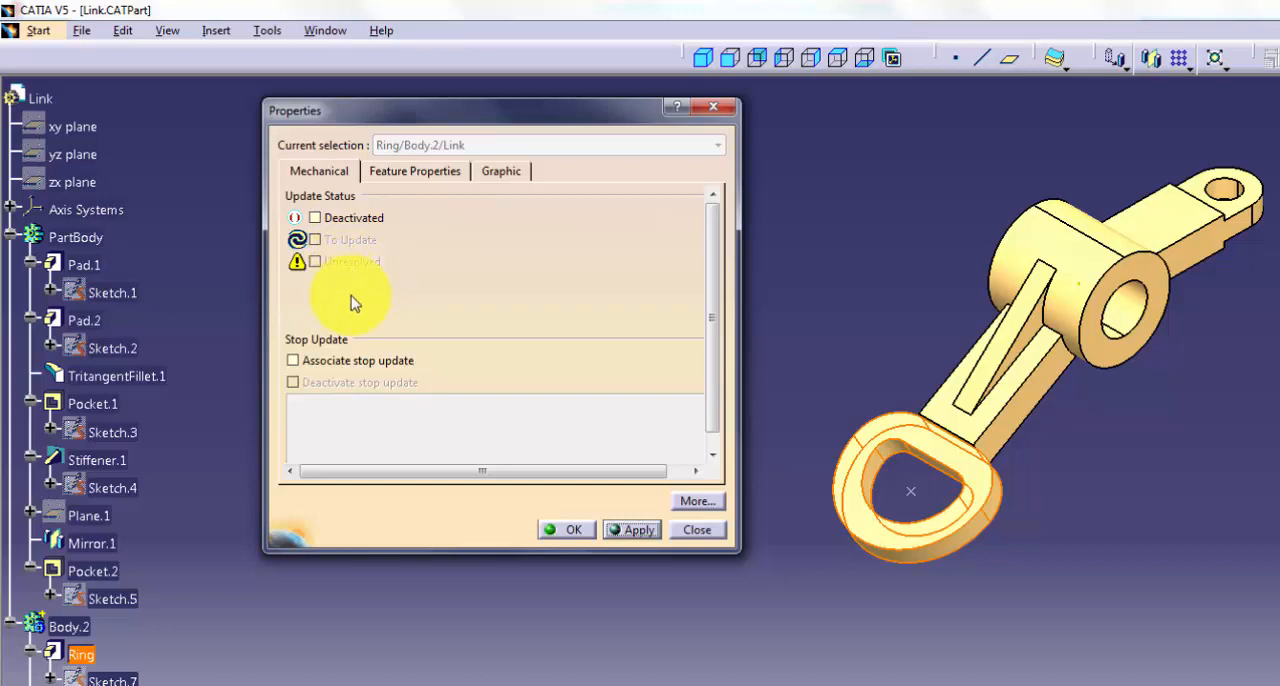
{"action": "mouse_move", "coordinate": [336, 352]}
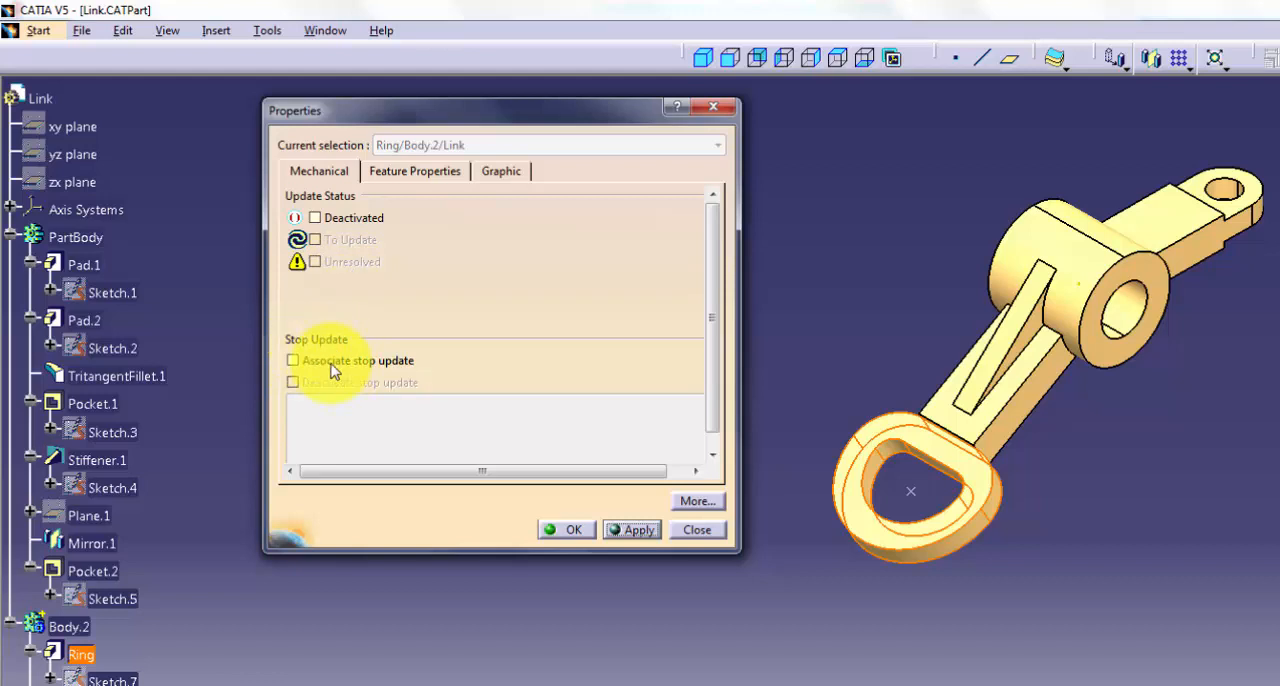
{"action": "mouse_move", "coordinate": [364, 388]}
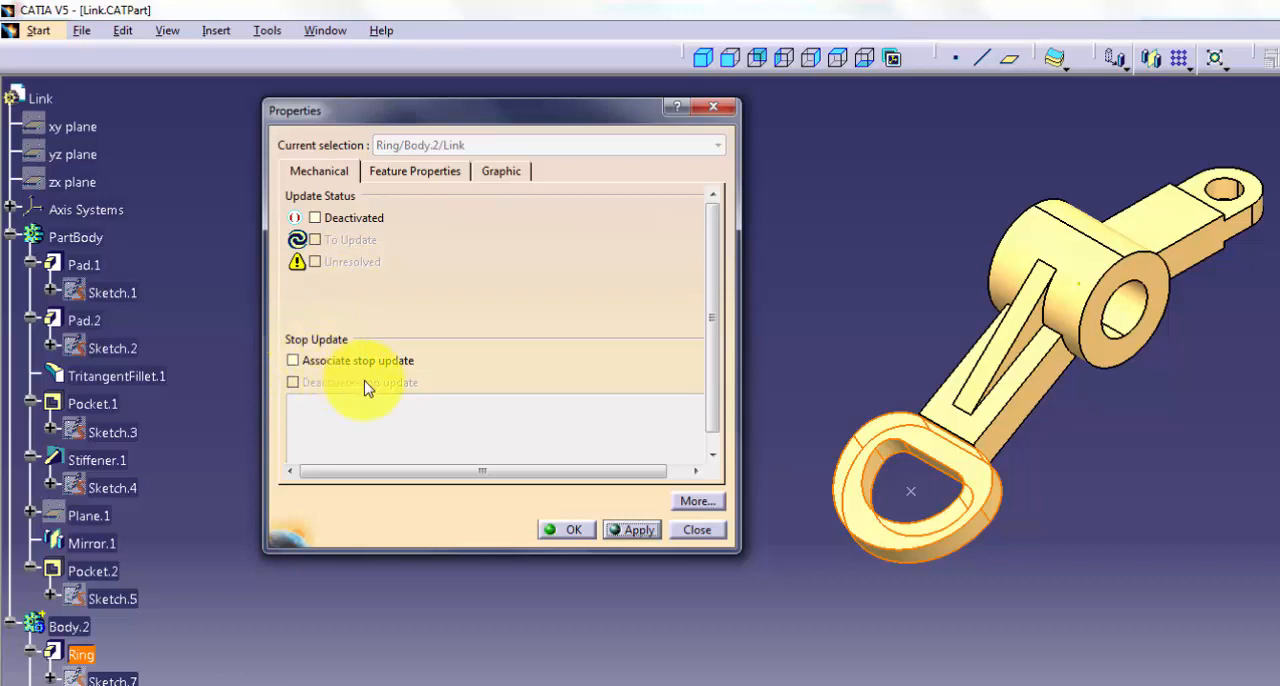
{"action": "mouse_move", "coordinate": [448, 400]}
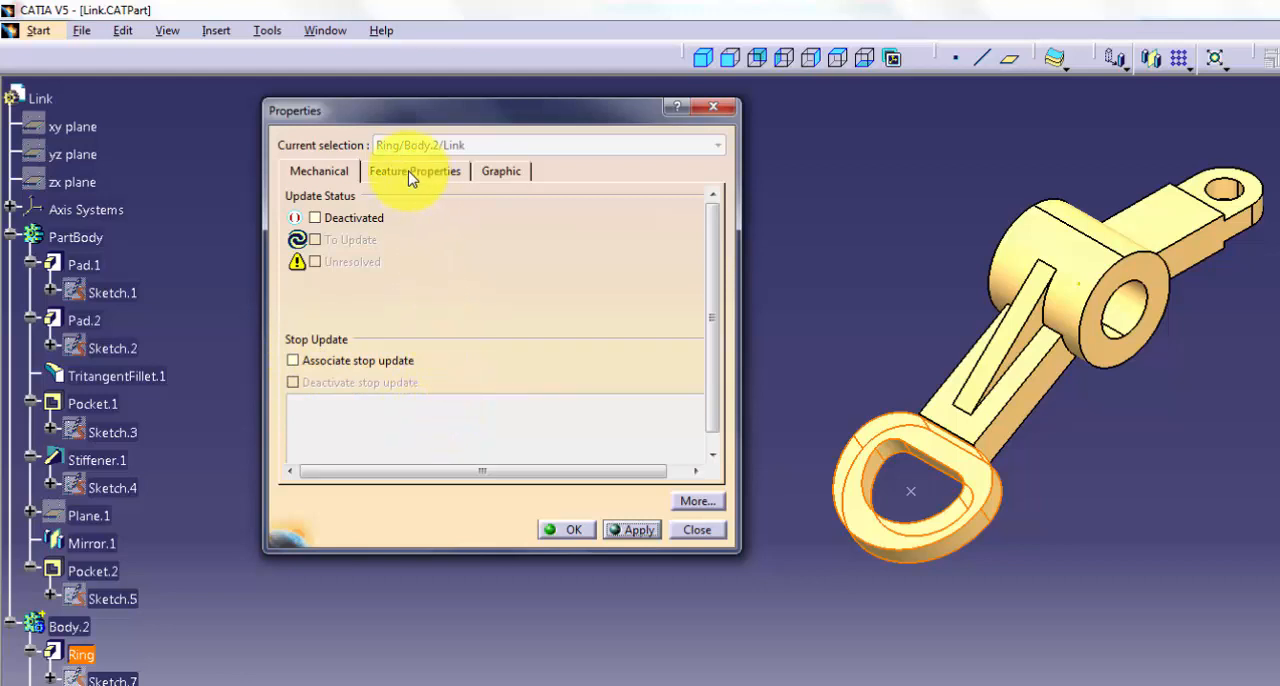
Step: Enter Pad3 as the new feature name for the Ring
{"action": "left_click", "coordinate": [416, 170]}
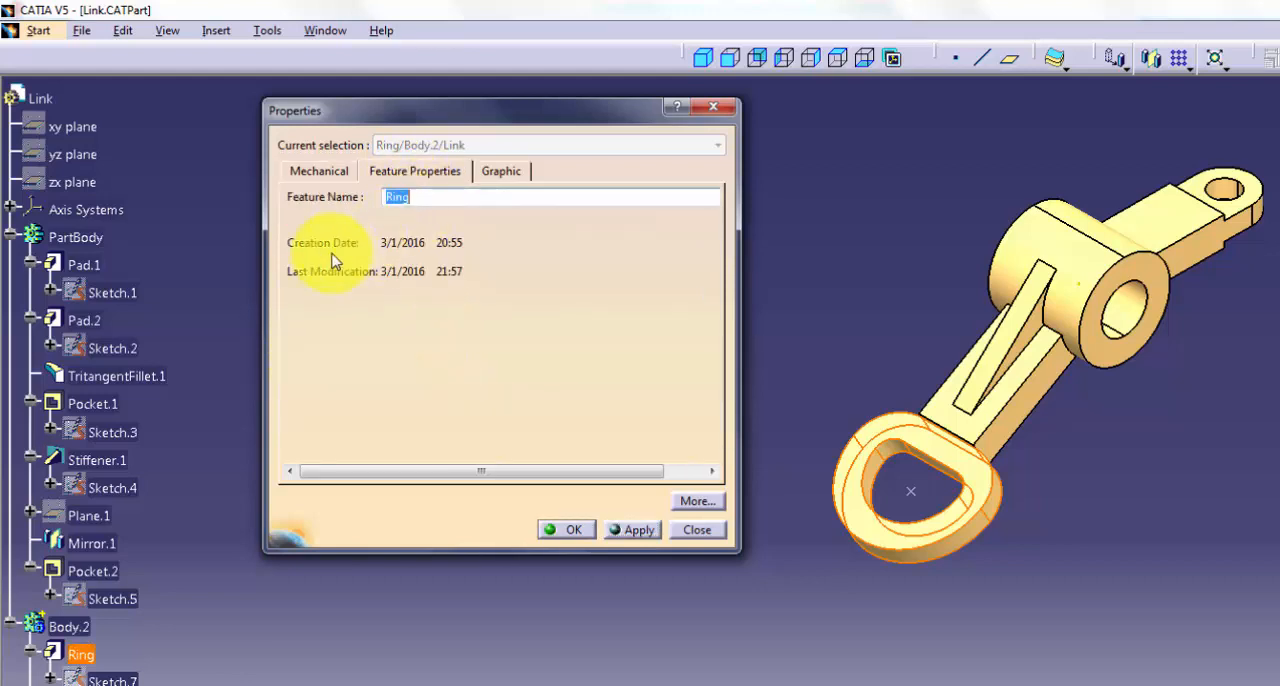
{"action": "mouse_move", "coordinate": [444, 260]}
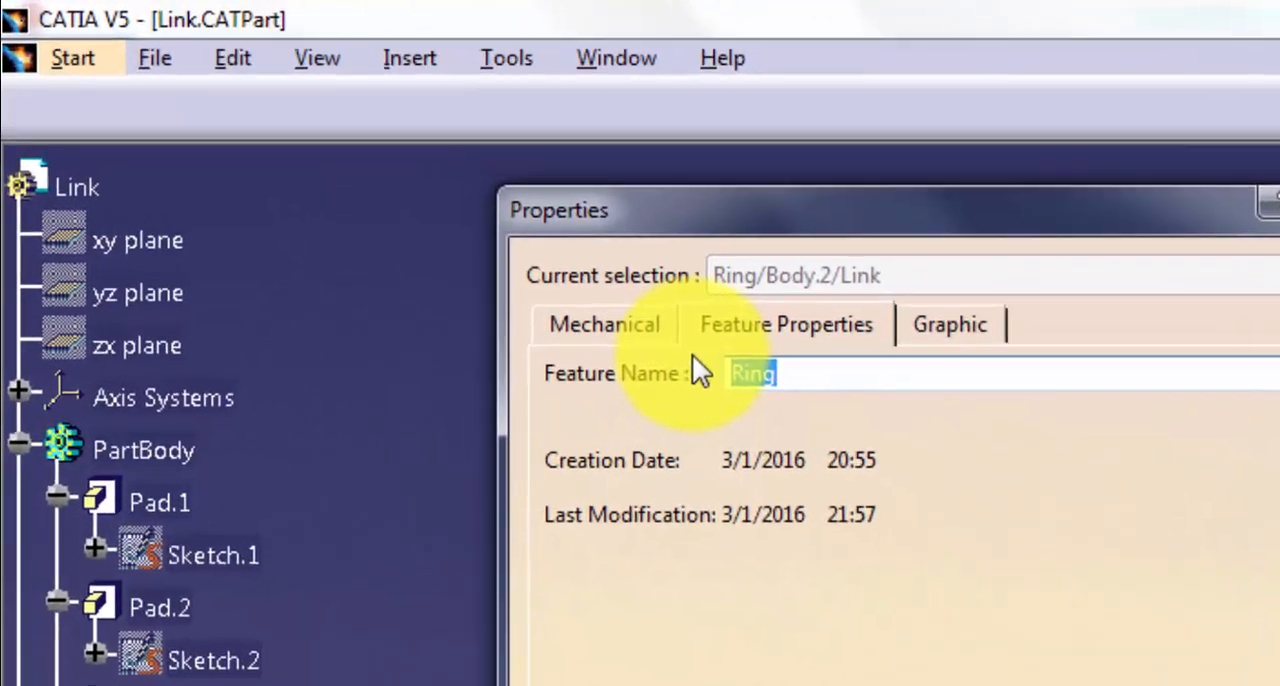
{"action": "type", "text": "Pa"}
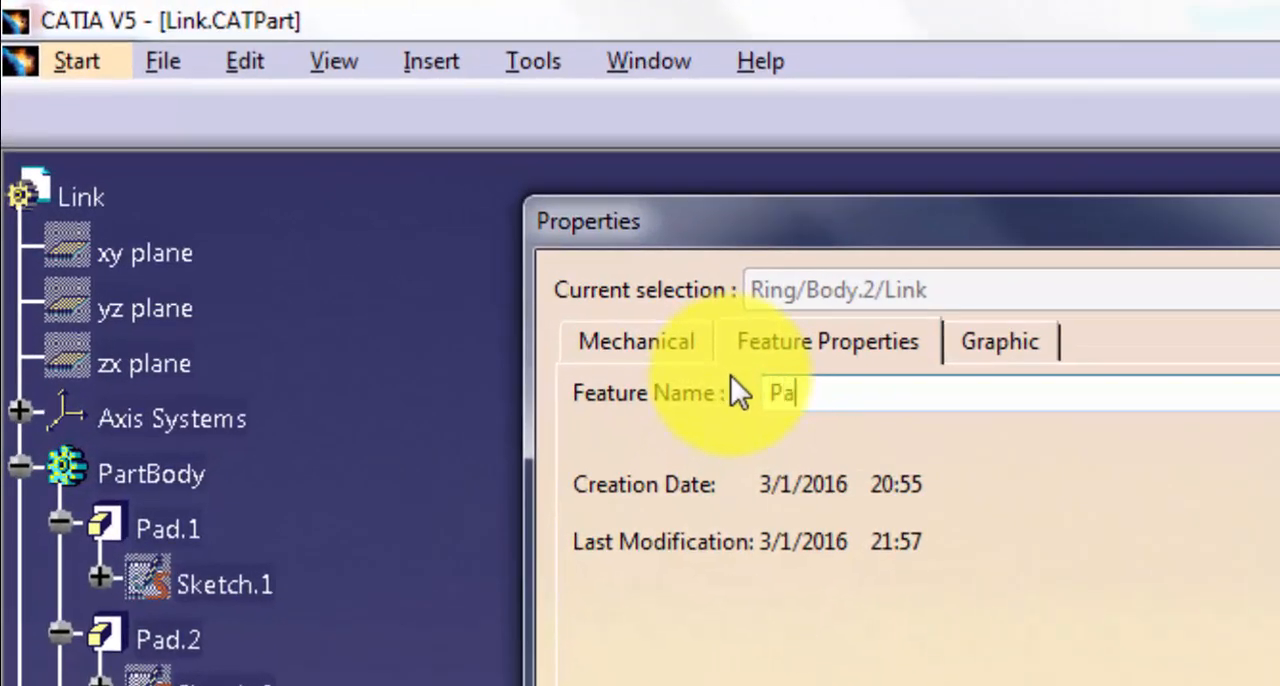
{"action": "type", "text": "d3"}
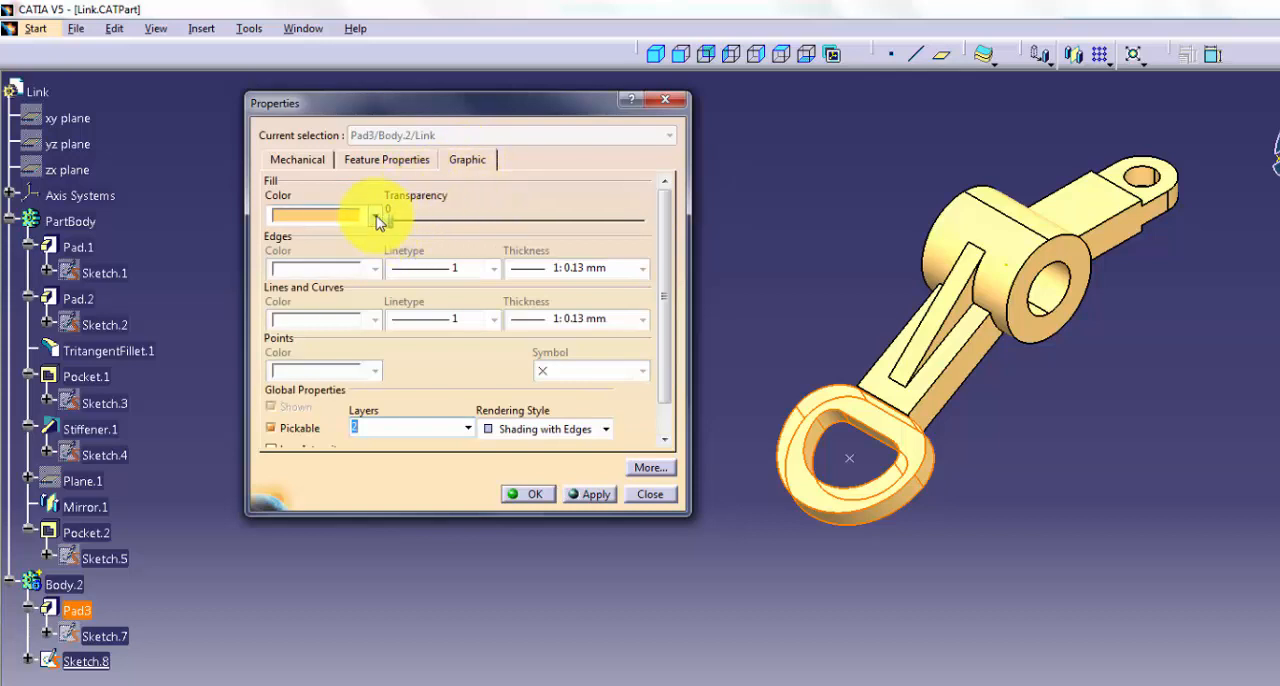
{"action": "mouse_move", "coordinate": [378, 222]}
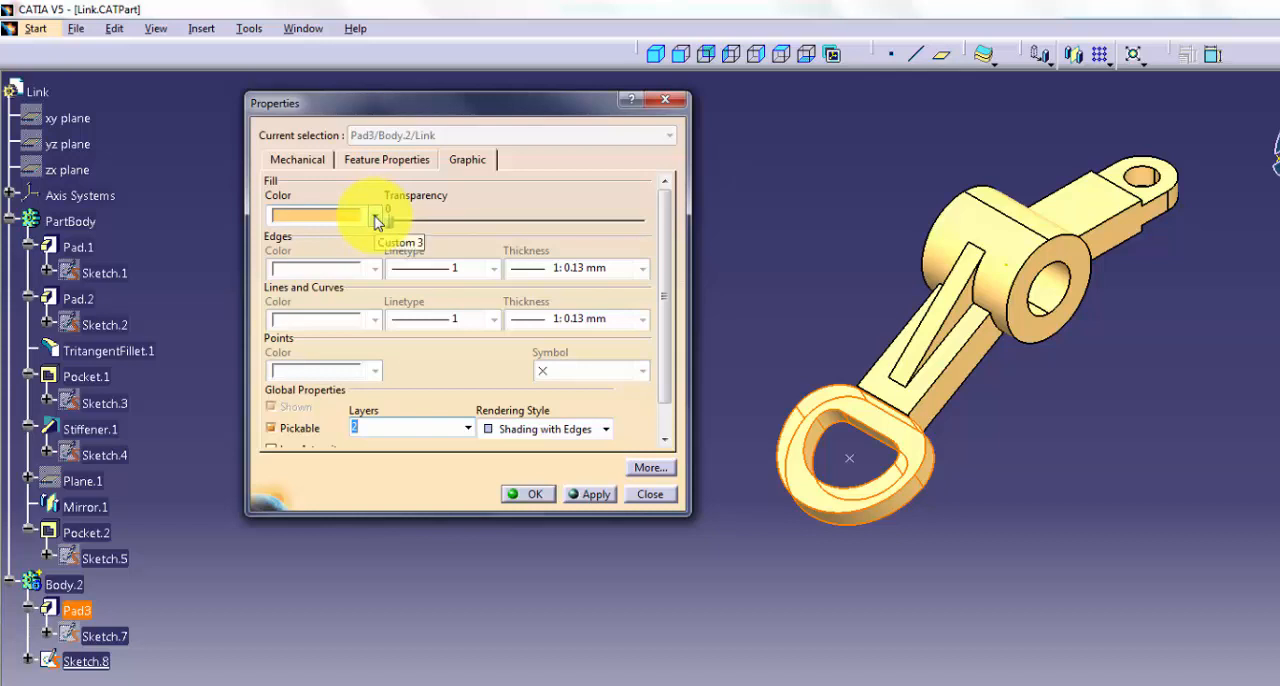
Step: Apply a pink fill colour to Pad3, adjust its transparency slider, and close the properties
{"action": "left_click", "coordinate": [376, 216]}
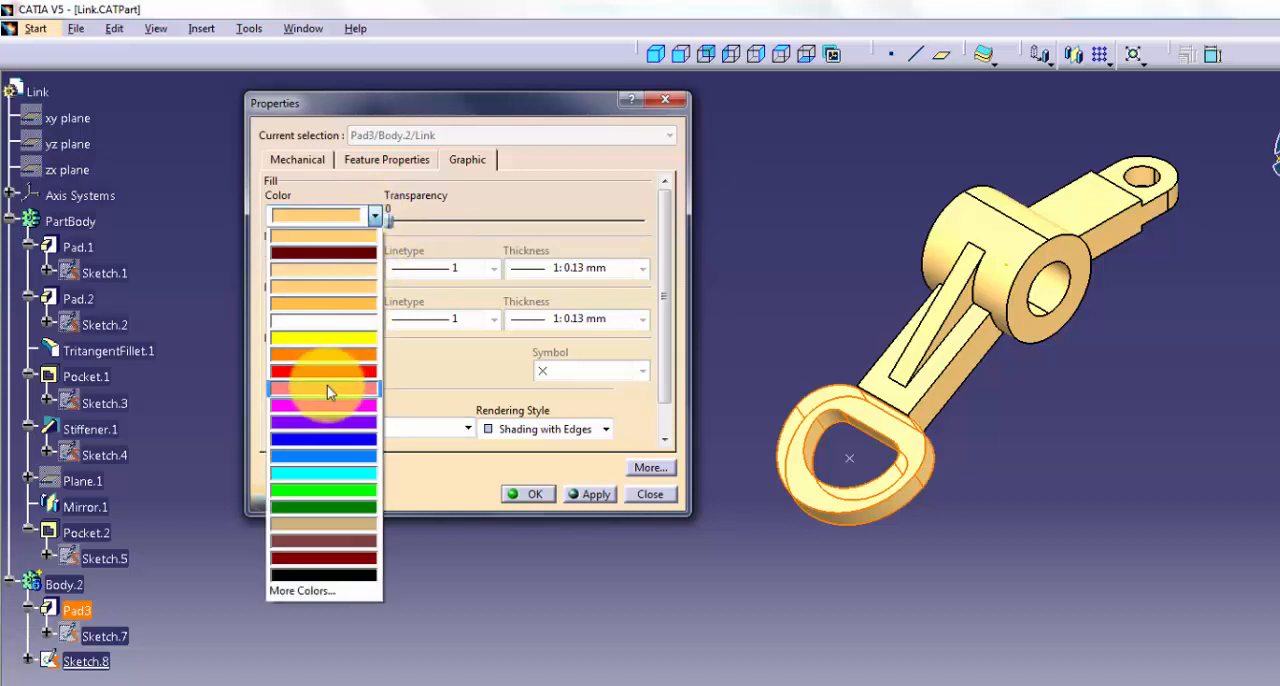
{"action": "left_click", "coordinate": [324, 390]}
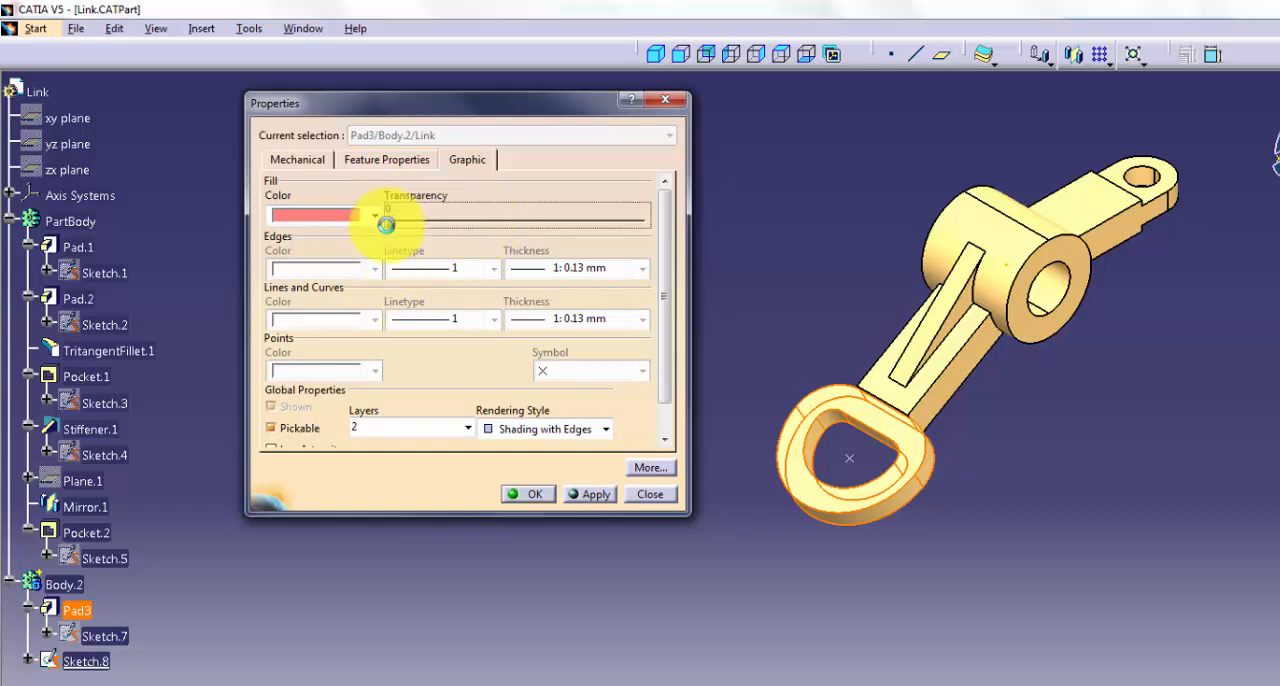
{"action": "left_click", "coordinate": [590, 494]}
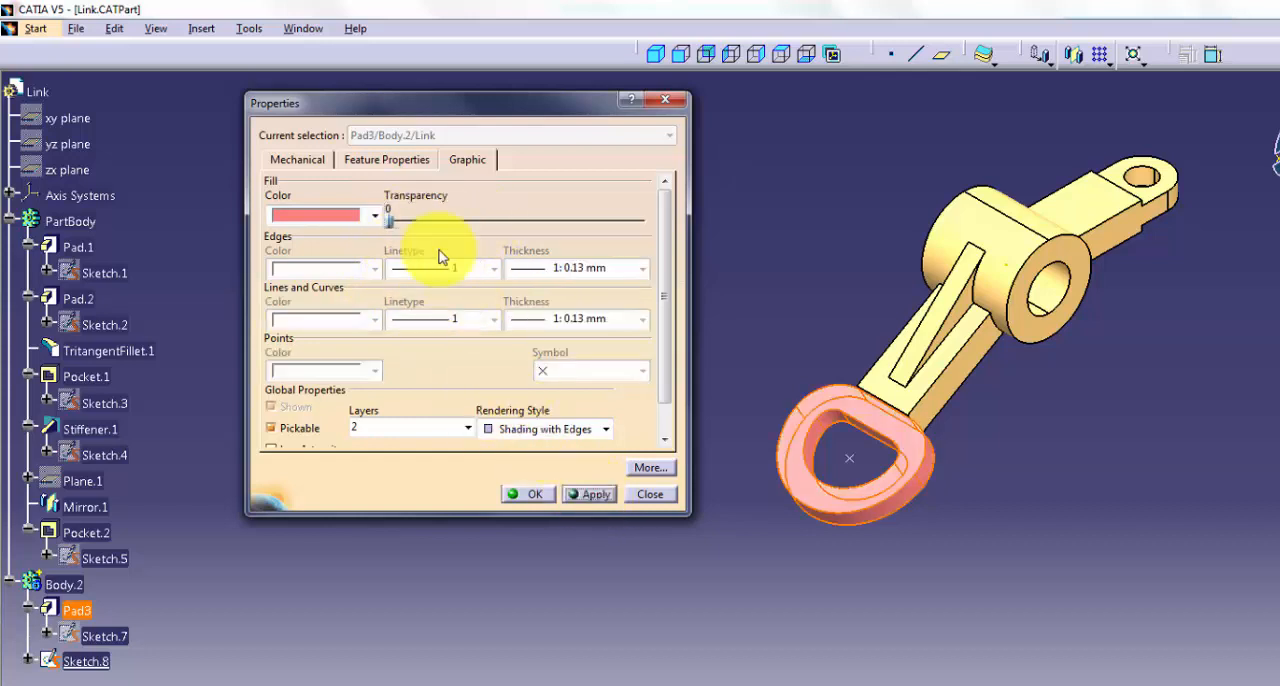
{"action": "left_click_drag", "start_coordinate": [388, 222], "coordinate": [500, 222]}
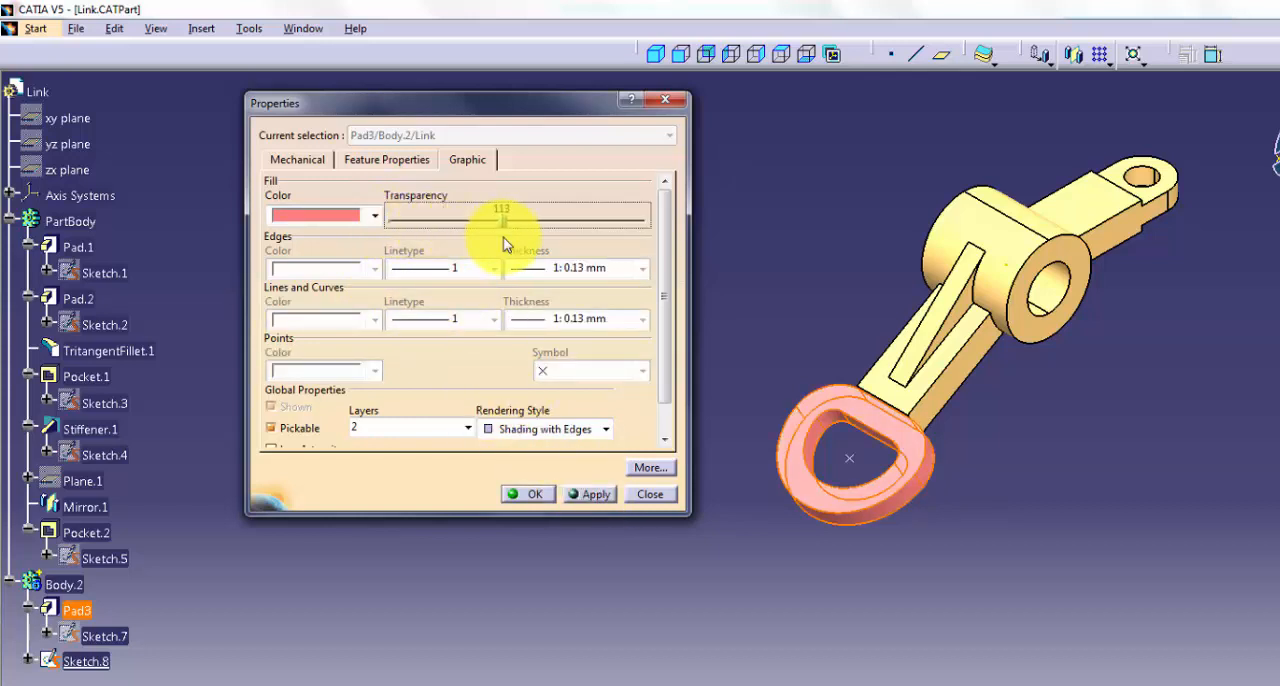
{"action": "left_click_drag", "start_coordinate": [500, 216], "coordinate": [504, 216]}
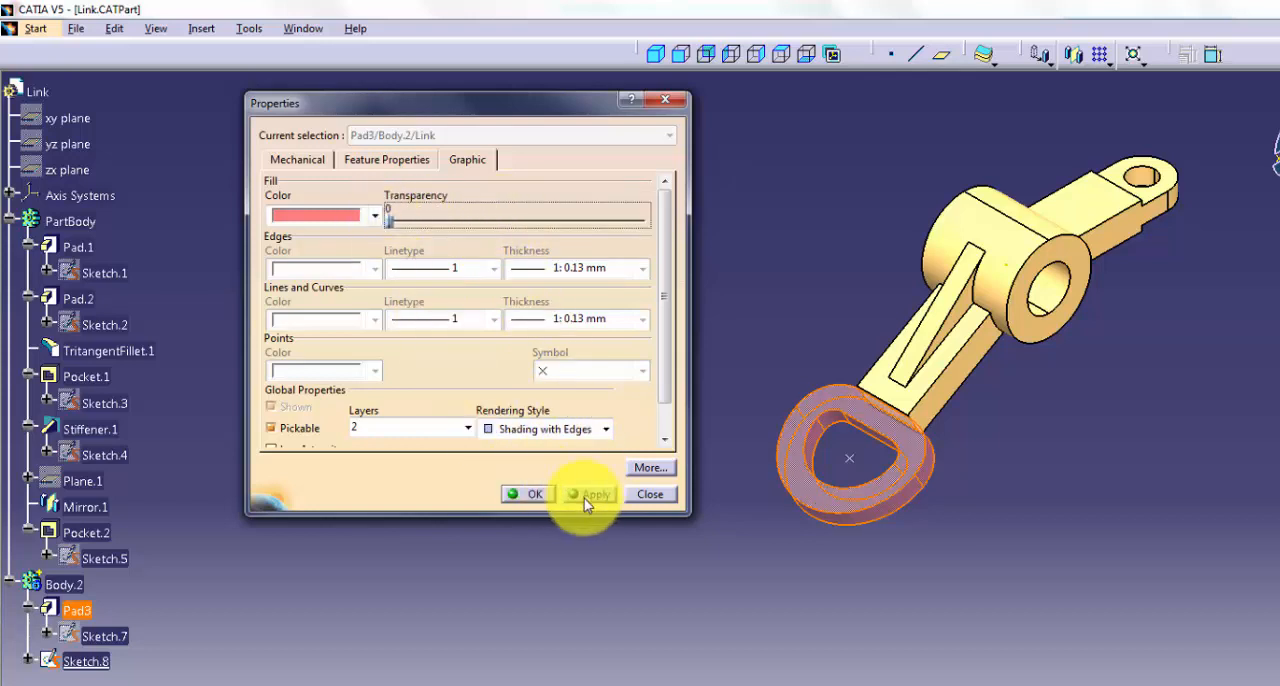
{"action": "left_click", "coordinate": [596, 494]}
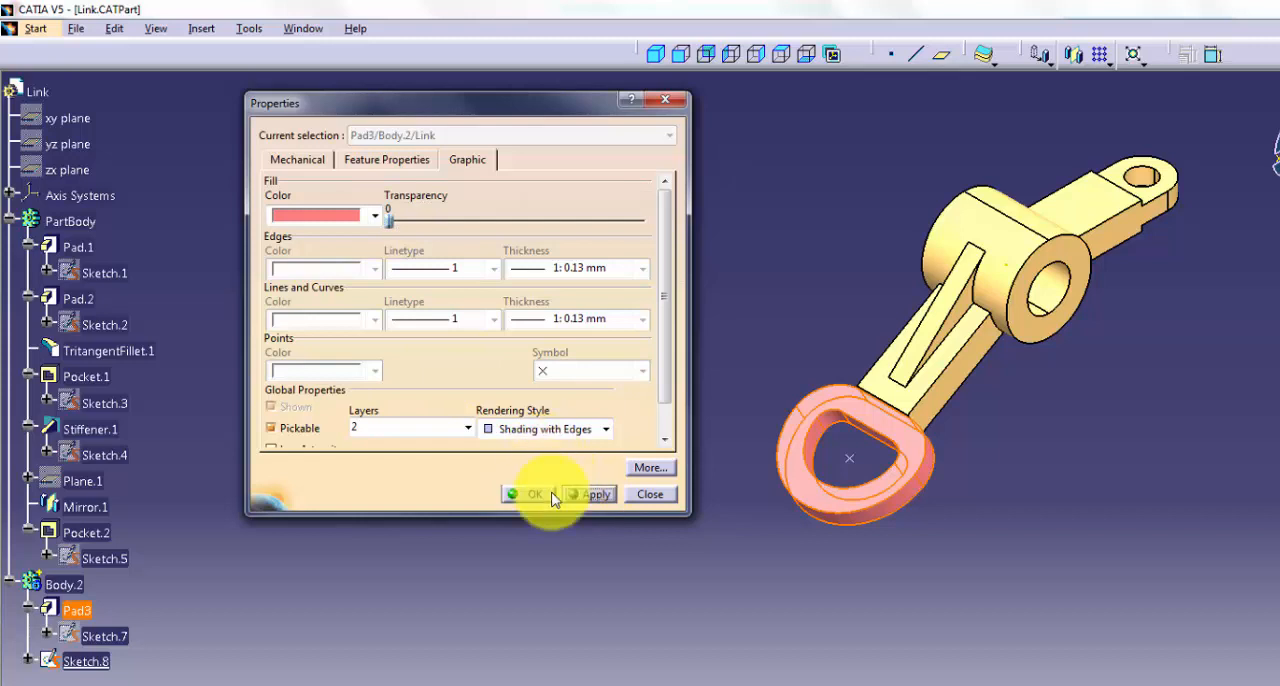
{"action": "left_click", "coordinate": [536, 494]}
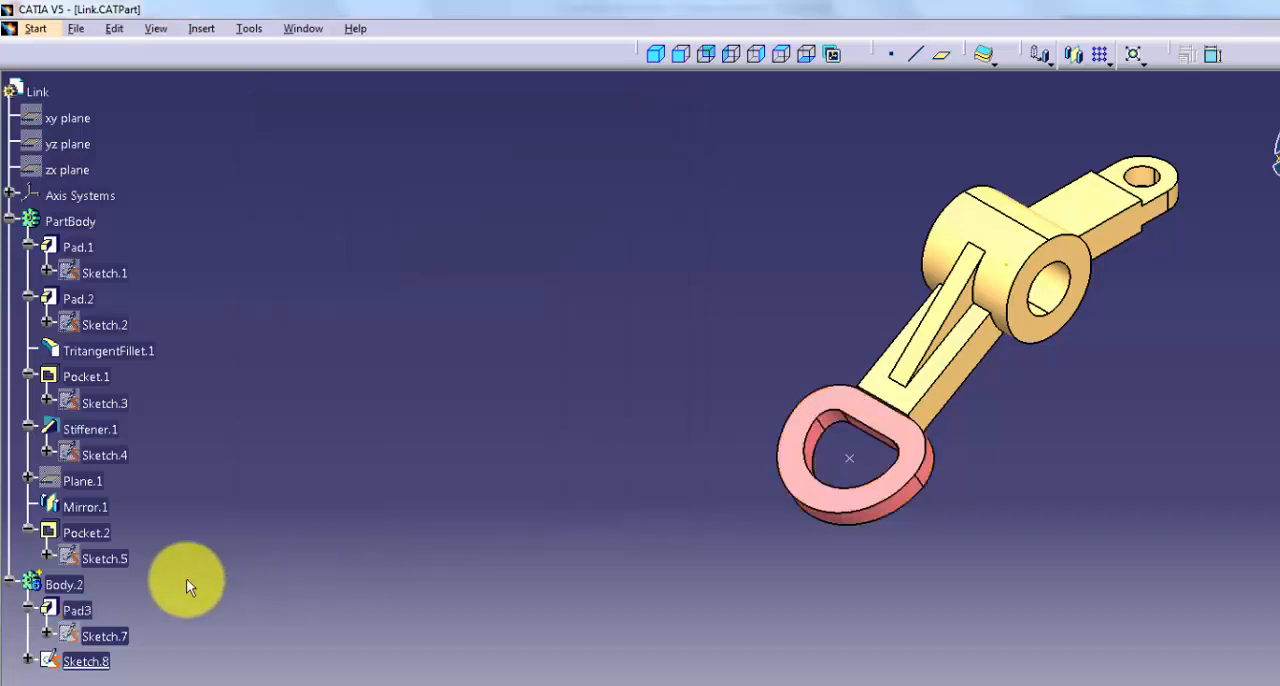
Step: Set the edge colour of Body.2 to blue and confirm
{"action": "right_click", "coordinate": [64, 584]}
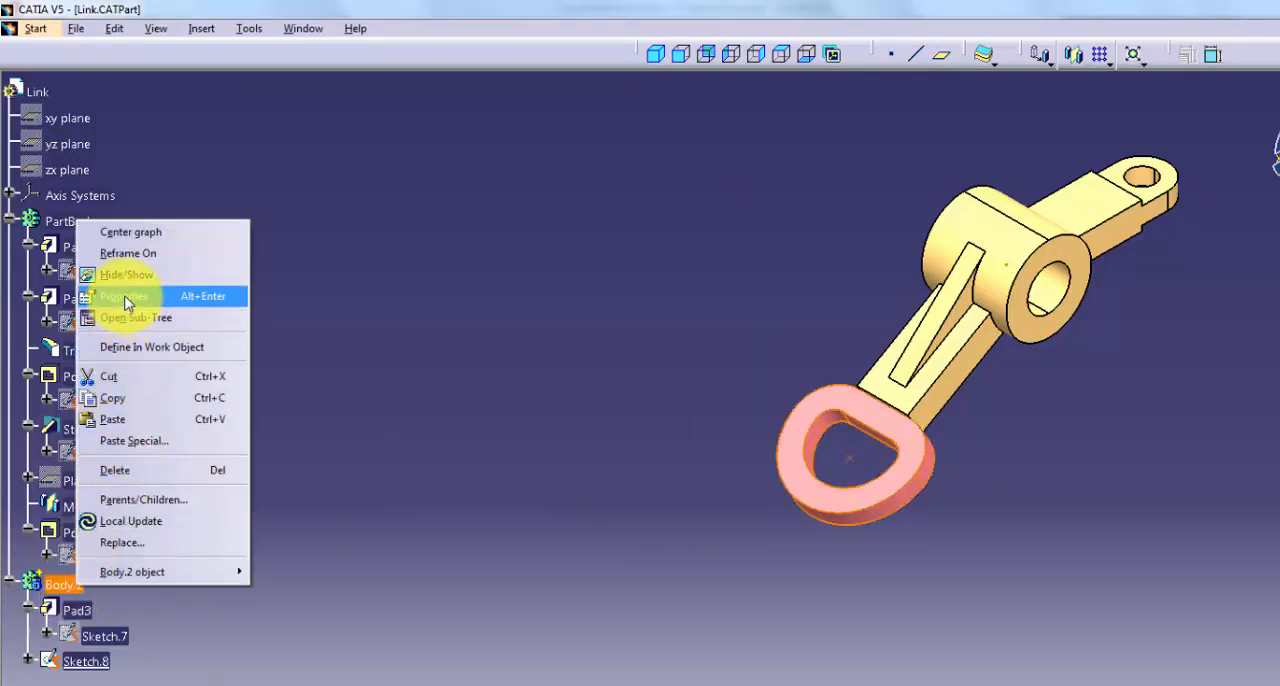
{"action": "left_click", "coordinate": [124, 296]}
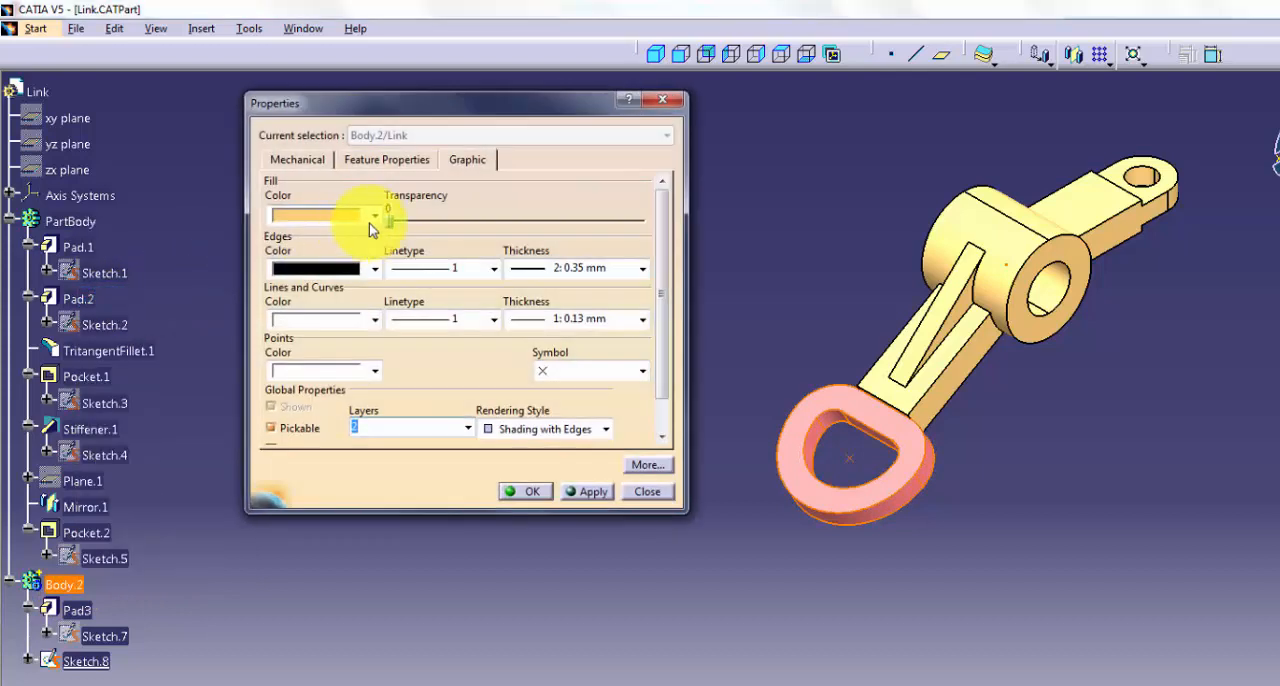
{"action": "left_click", "coordinate": [374, 268]}
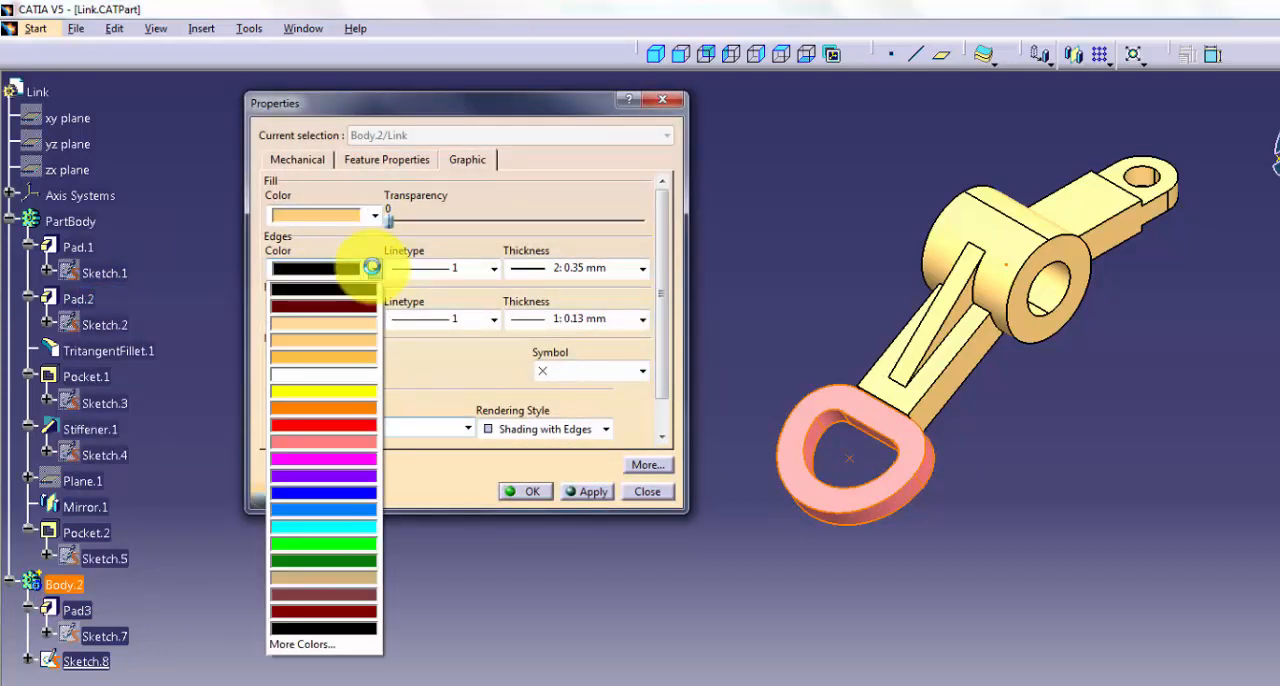
{"action": "left_click", "coordinate": [324, 490]}
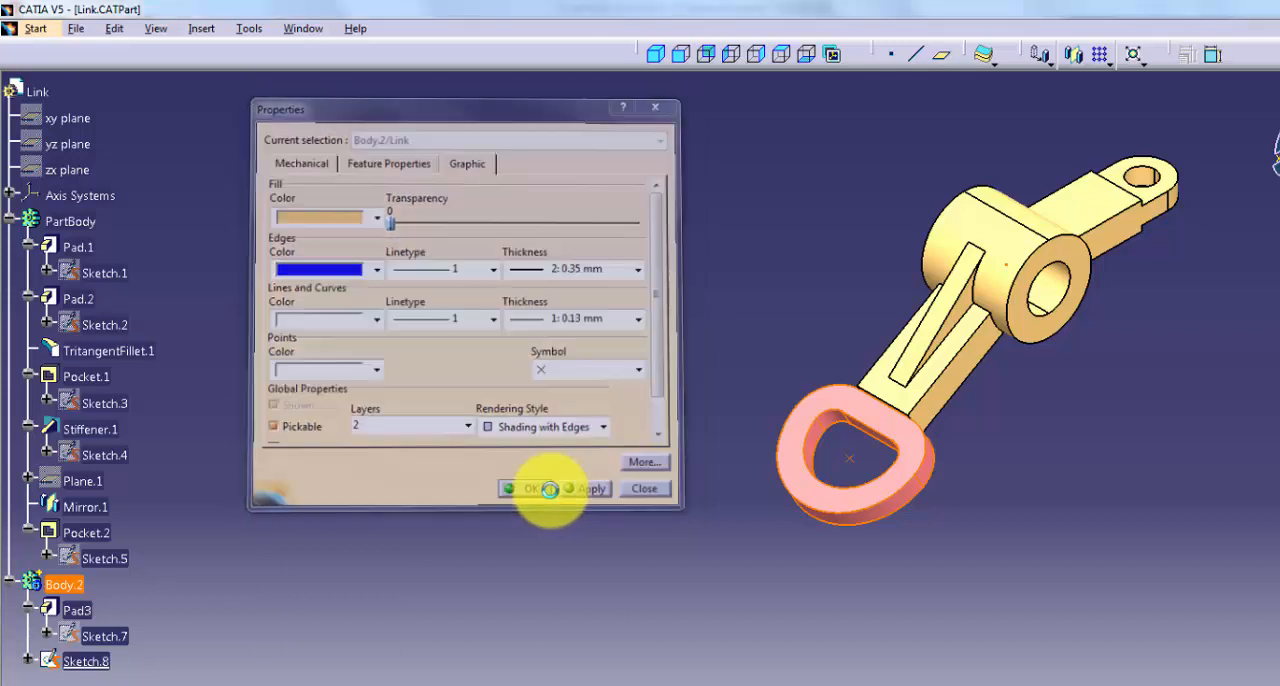
{"action": "left_click", "coordinate": [530, 488]}
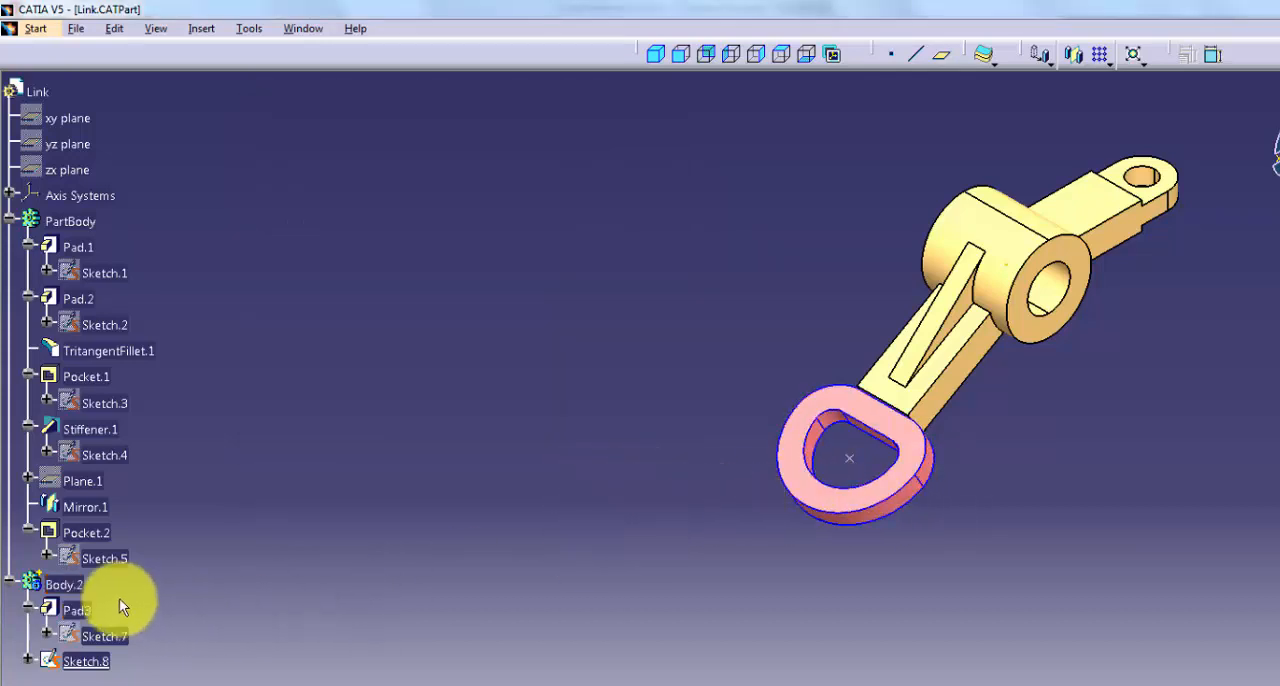
Step: Browse More Colors for Body.2's edges, then try a yellow point colour and the point symbols for Sketch.8
{"action": "right_click", "coordinate": [64, 584]}
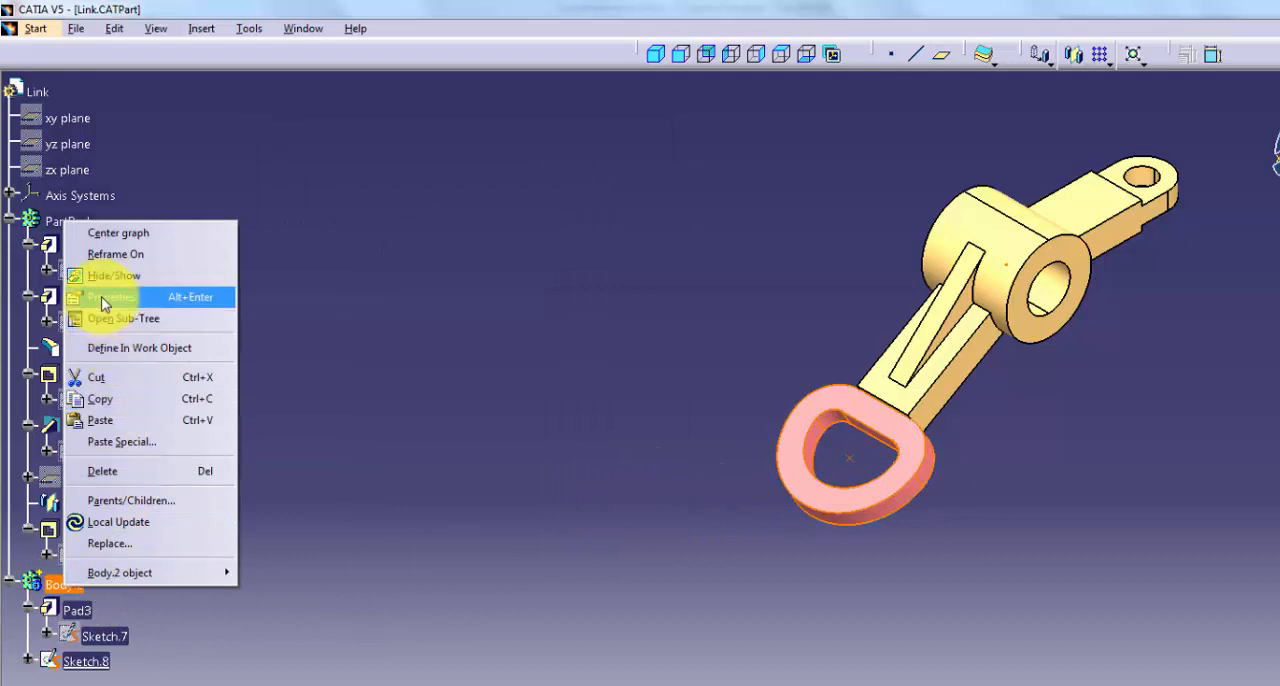
{"action": "left_click", "coordinate": [104, 296]}
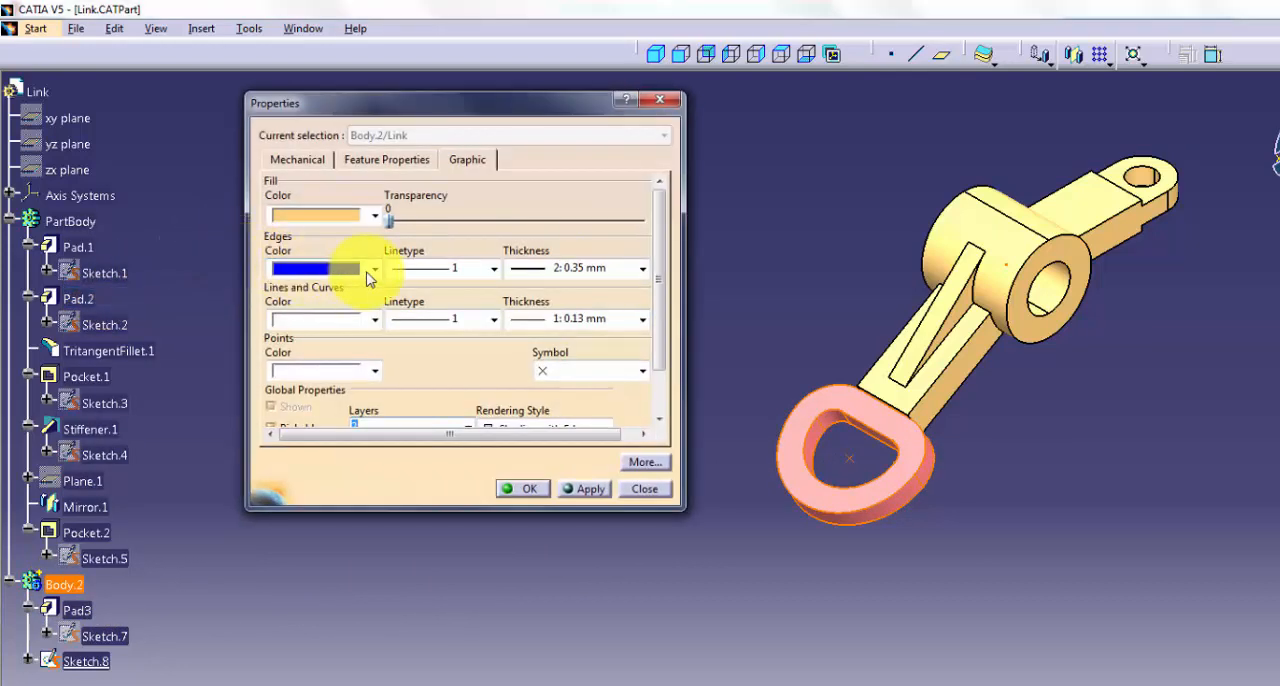
{"action": "left_click", "coordinate": [376, 268]}
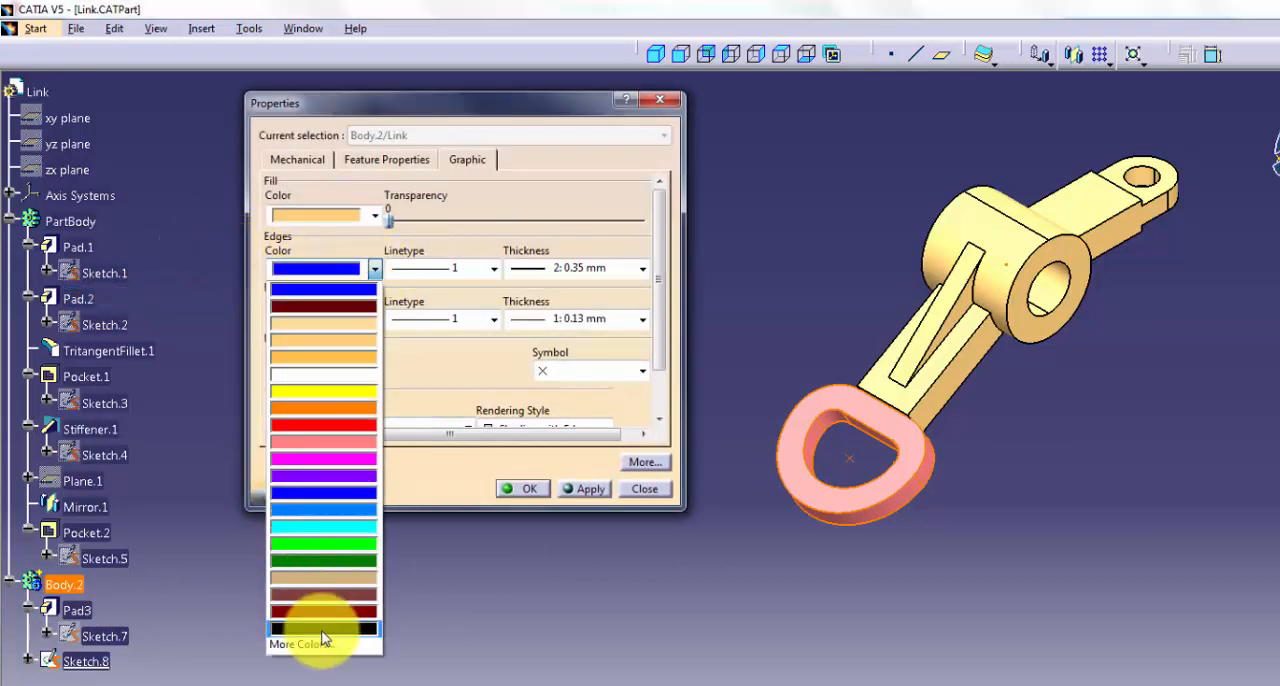
{"action": "left_click", "coordinate": [324, 628]}
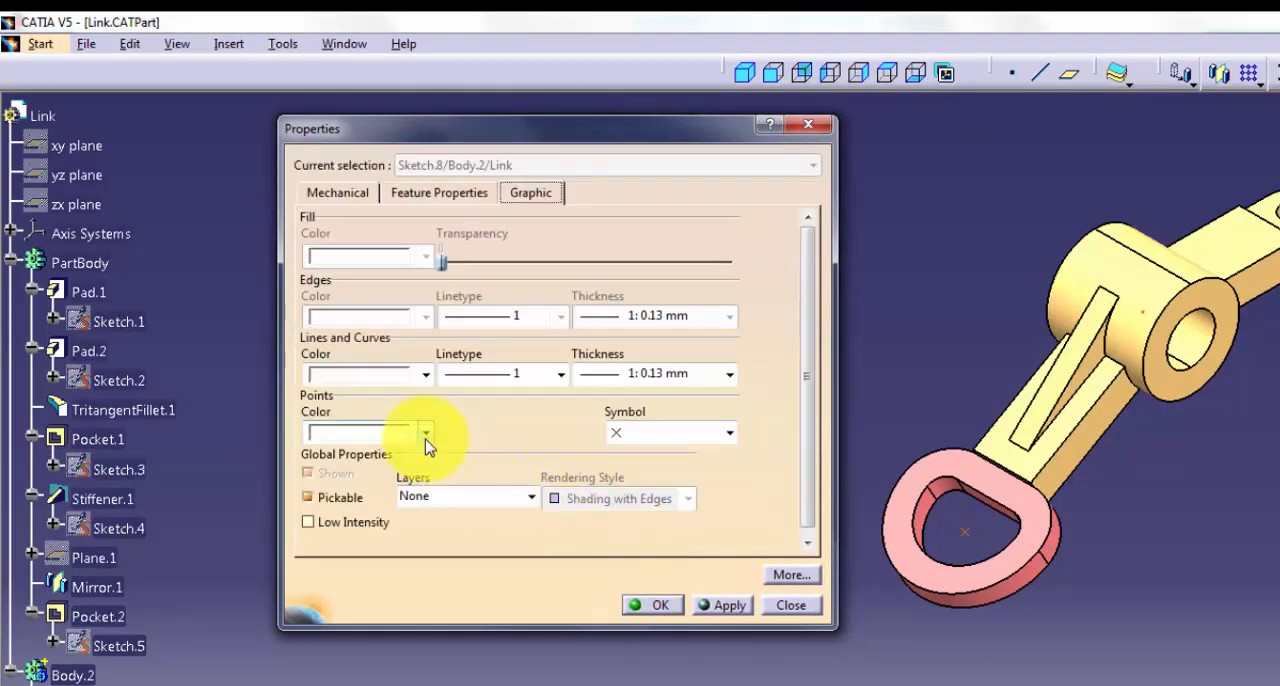
{"action": "left_click", "coordinate": [424, 432]}
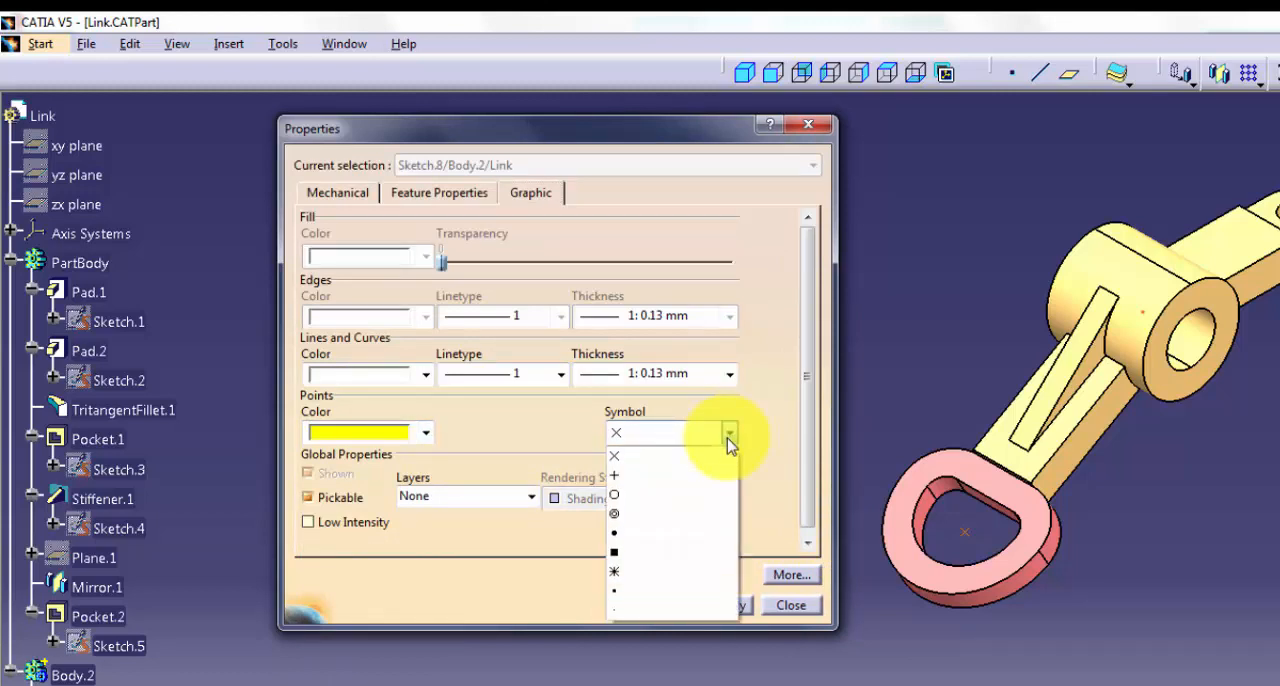
{"action": "left_click", "coordinate": [614, 572]}
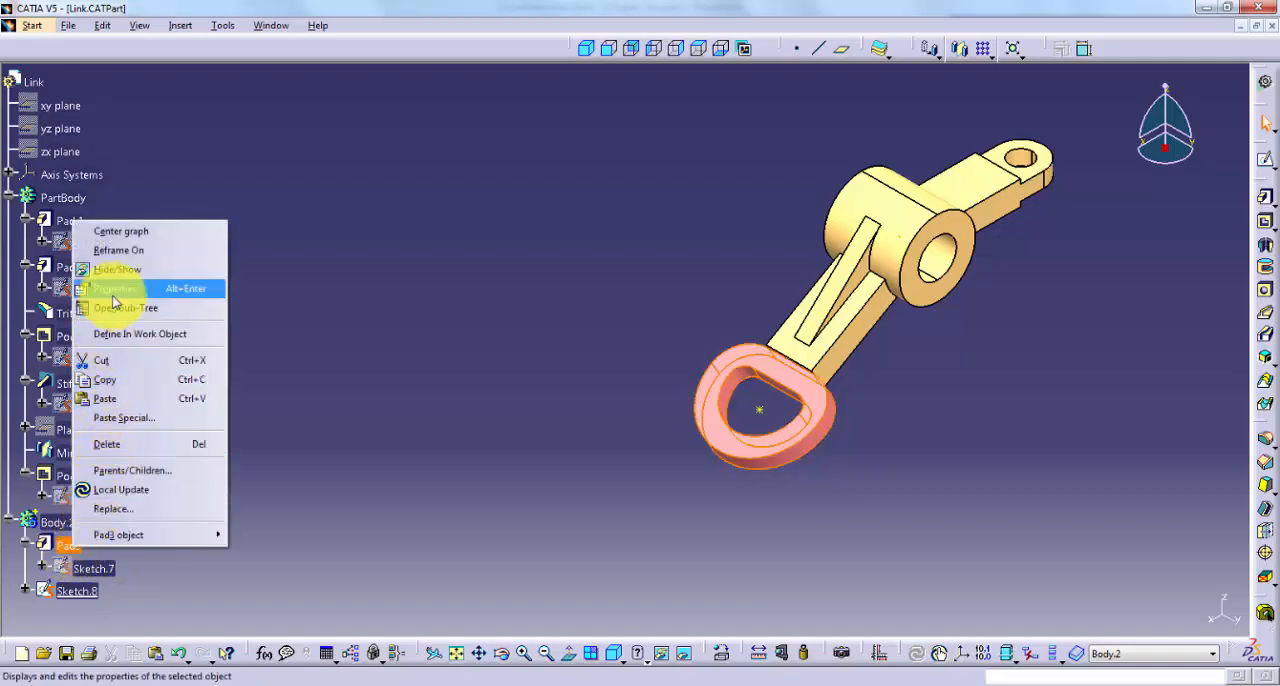
{"action": "left_click", "coordinate": [112, 288]}
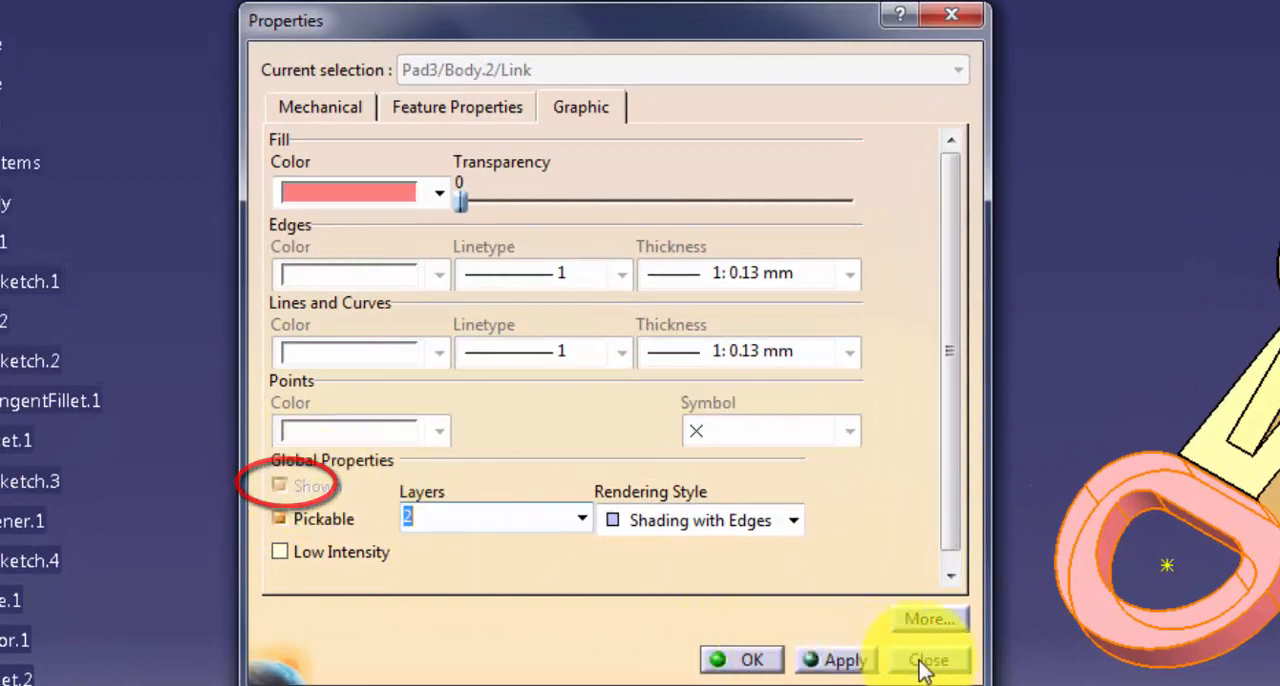
{"action": "left_click", "coordinate": [928, 660]}
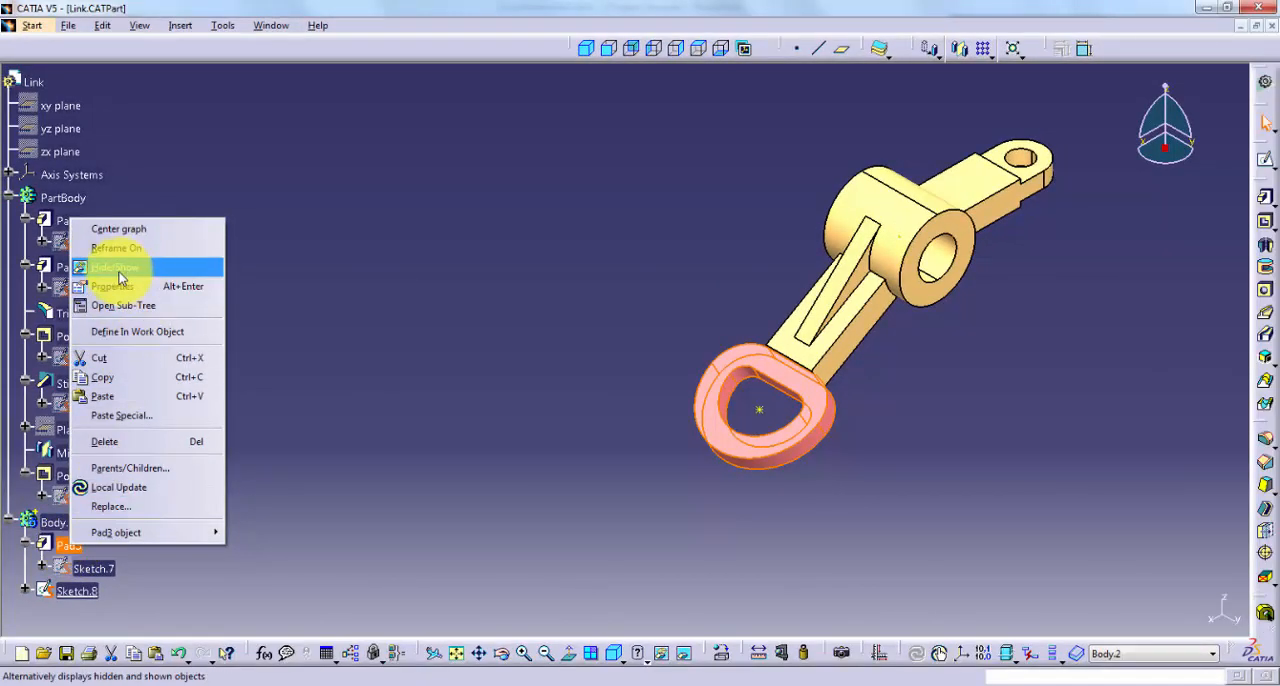
{"action": "left_click", "coordinate": [114, 268]}
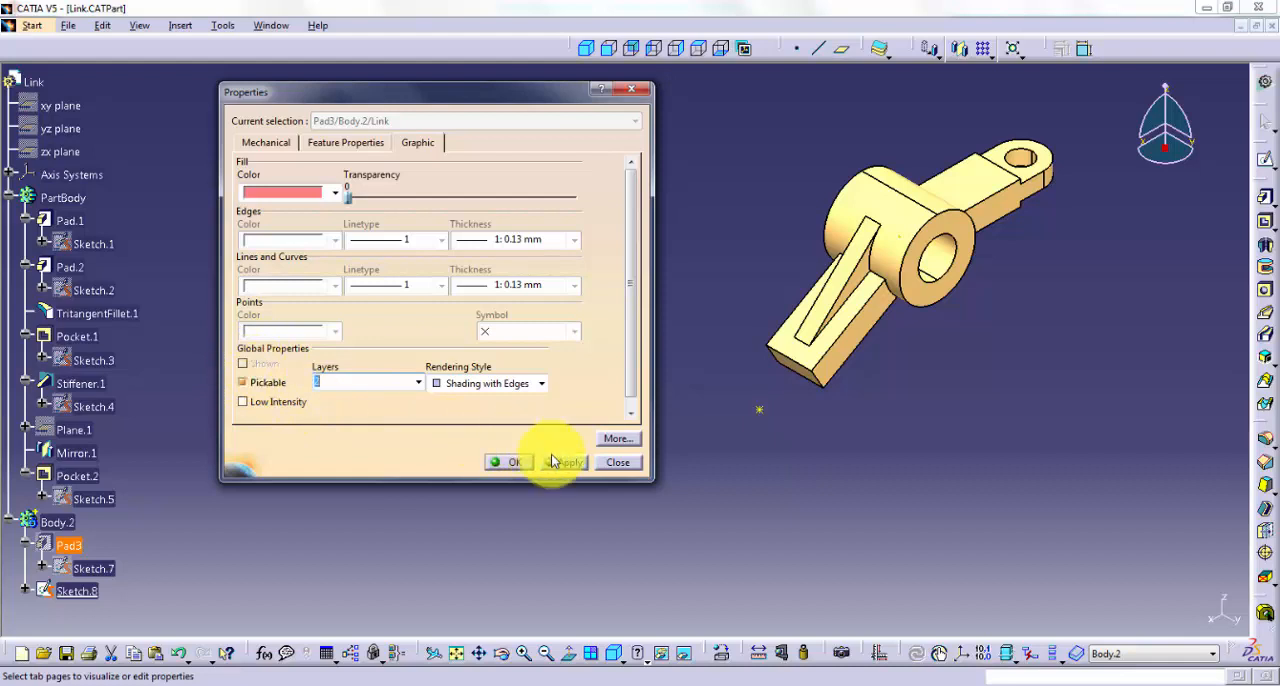
{"action": "left_click", "coordinate": [514, 460]}
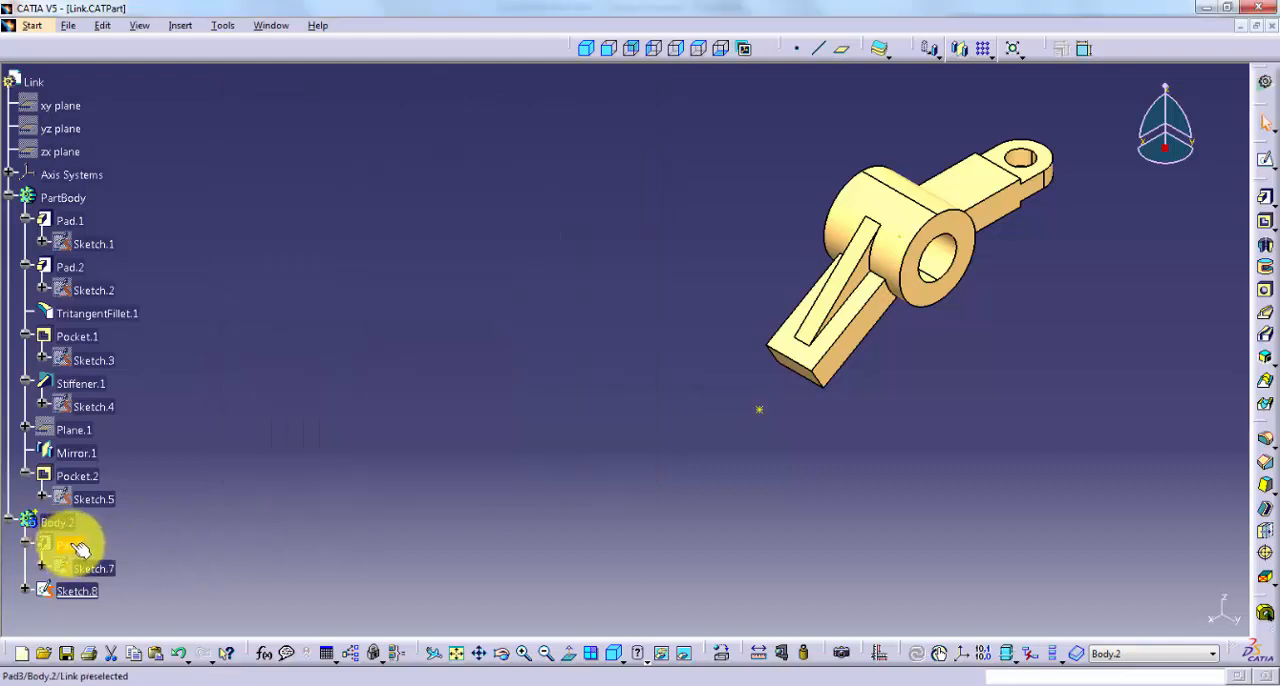
{"action": "left_click", "coordinate": [68, 544]}
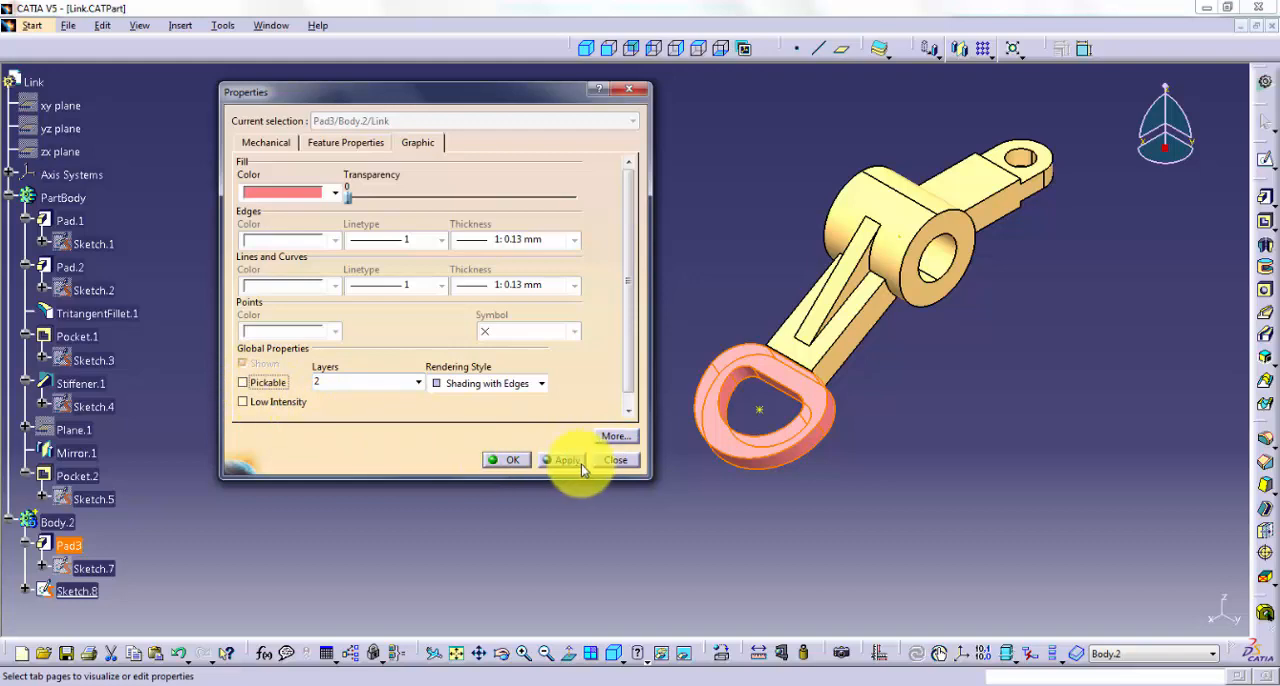
{"action": "left_click", "coordinate": [616, 460]}
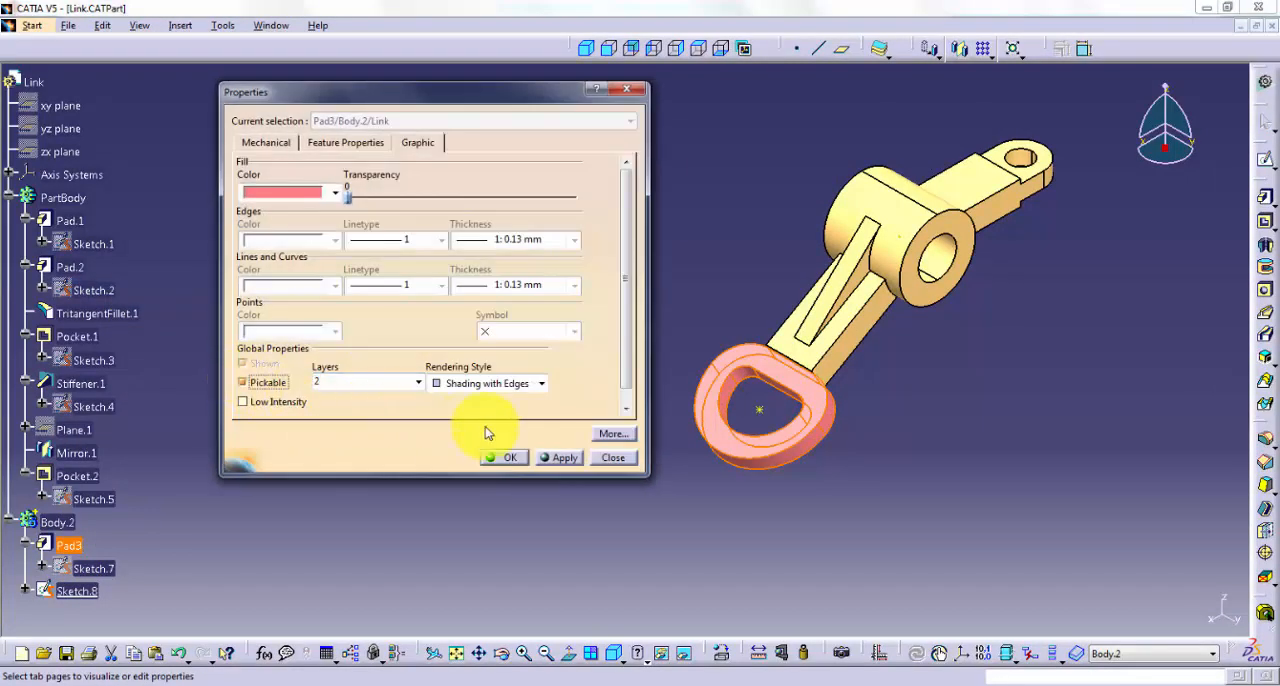
{"action": "left_click", "coordinate": [612, 456]}
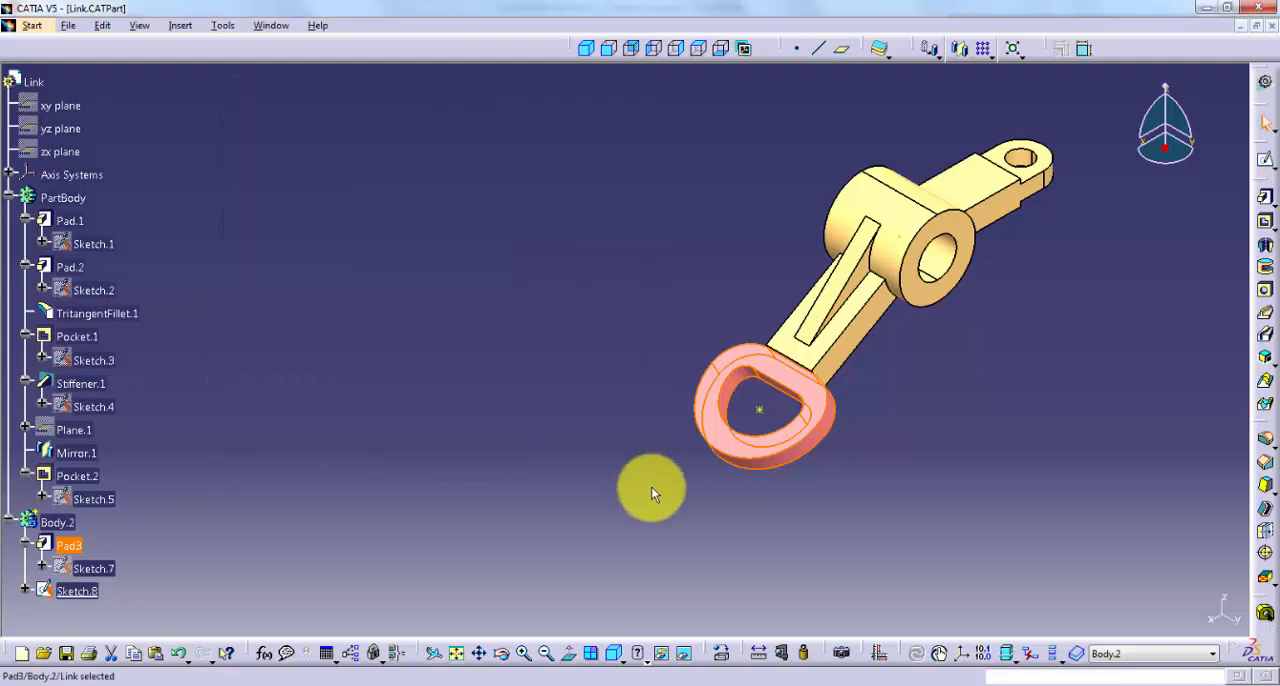
{"action": "mouse_move", "coordinate": [724, 356]}
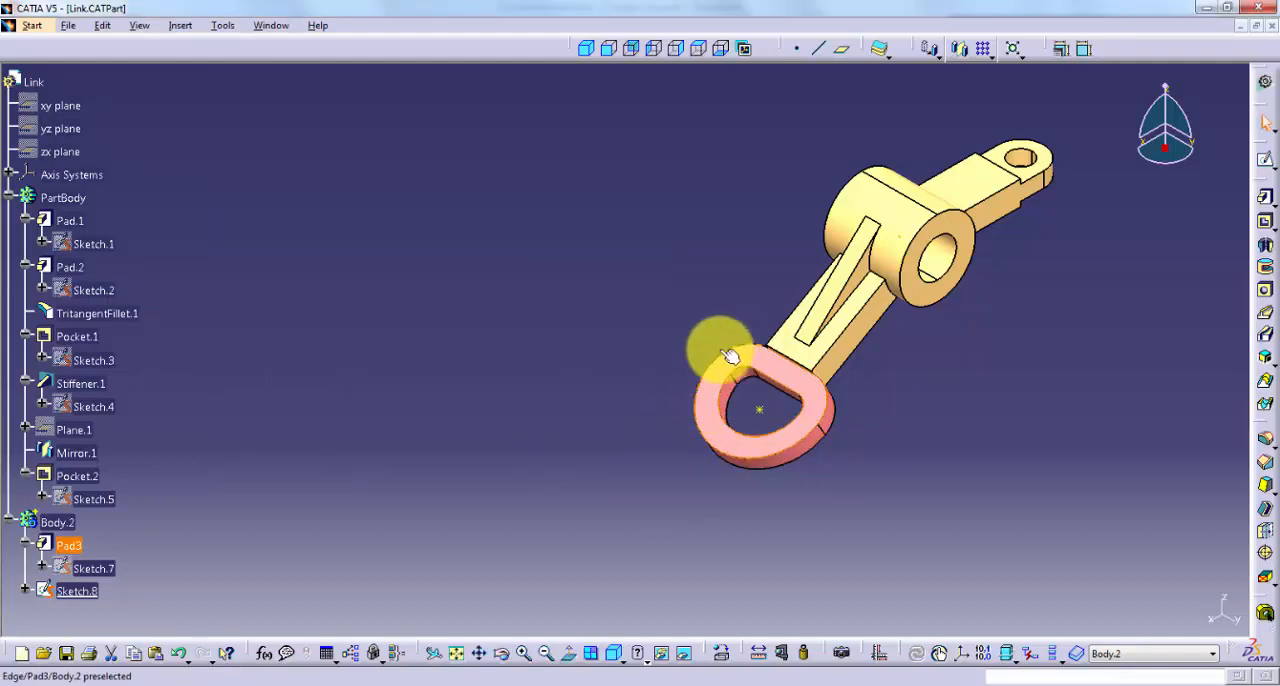
Step: Bring up Pad3's graphic properties and apply the current settings
{"action": "left_click", "coordinate": [68, 544]}
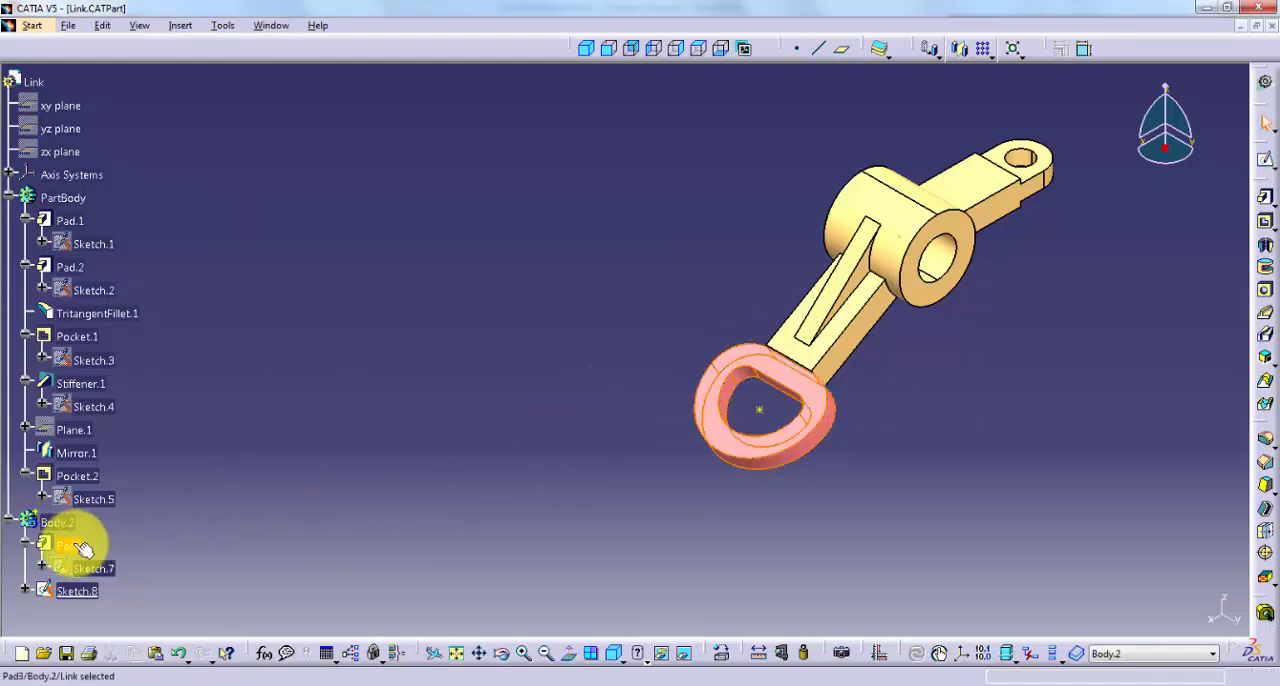
{"action": "left_click", "coordinate": [68, 544]}
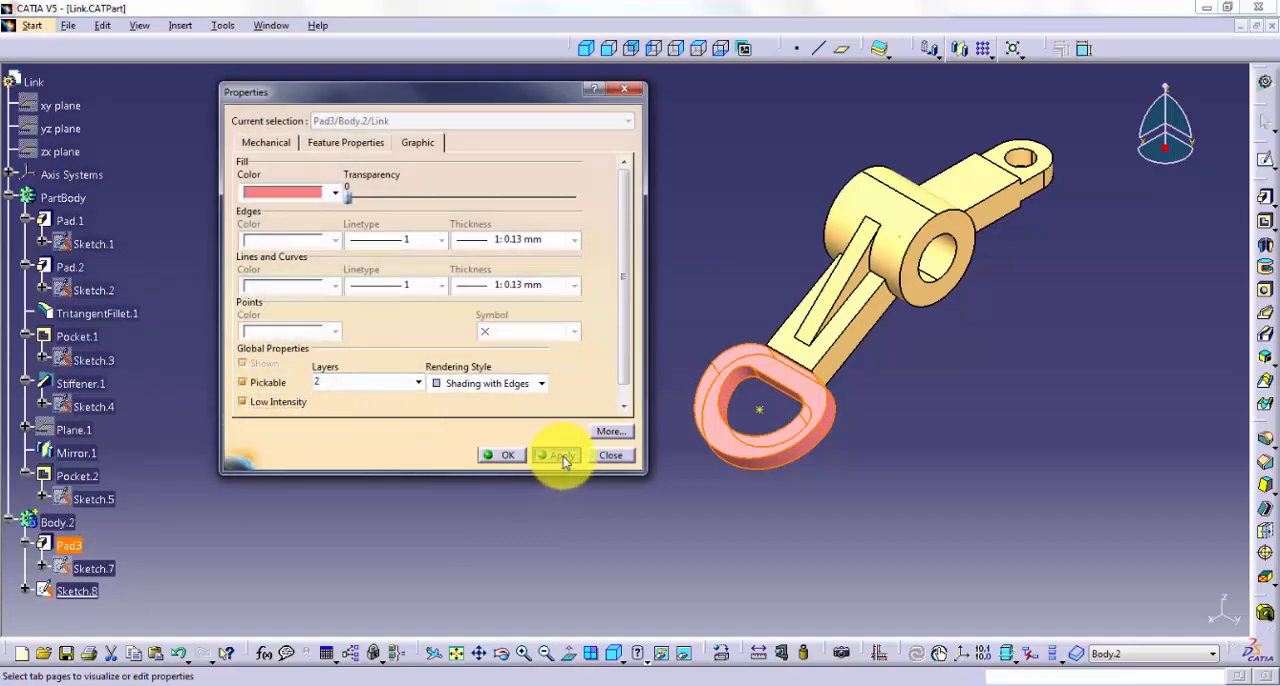
{"action": "left_click", "coordinate": [562, 456]}
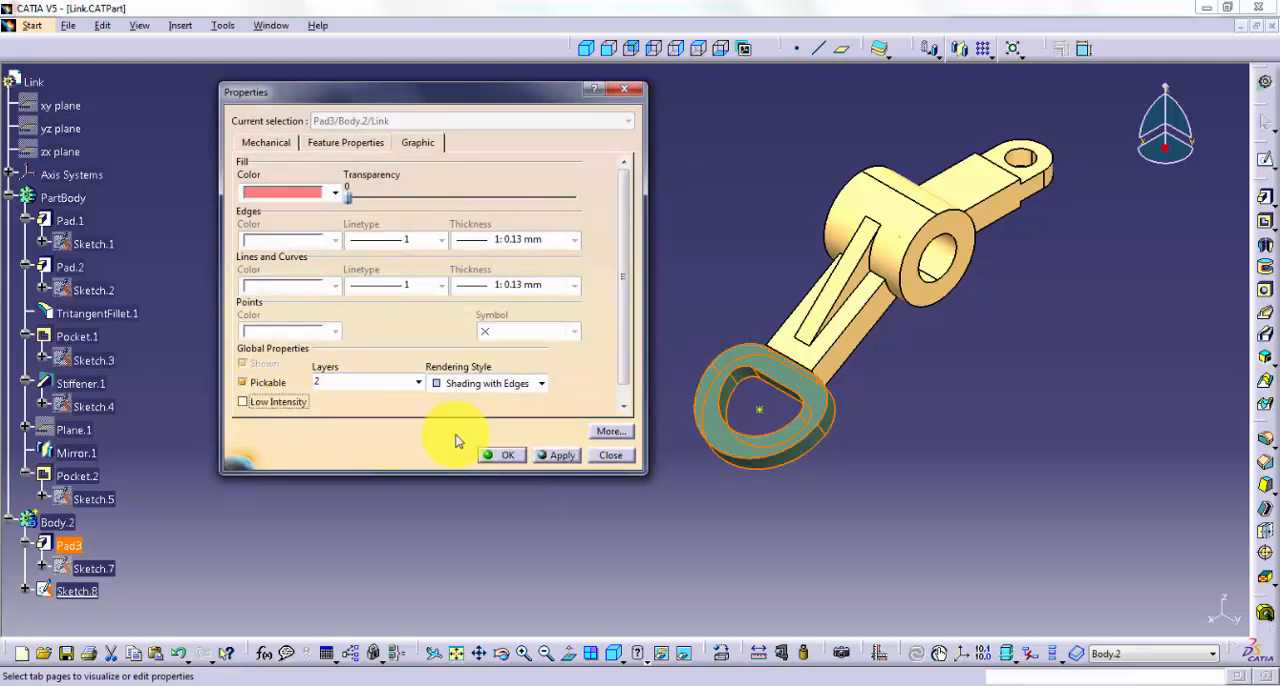
{"action": "left_click", "coordinate": [562, 456]}
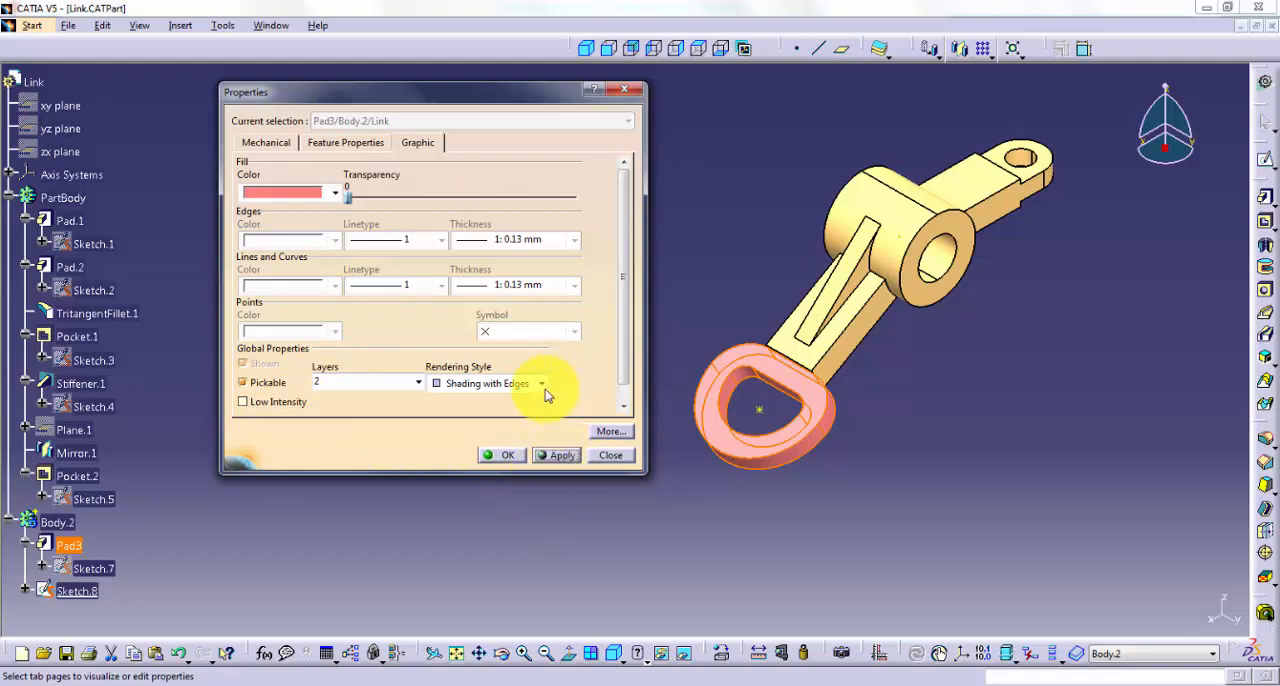
Step: Set Pad3's rendering style to Wireframe, apply it and confirm
{"action": "left_click", "coordinate": [540, 384]}
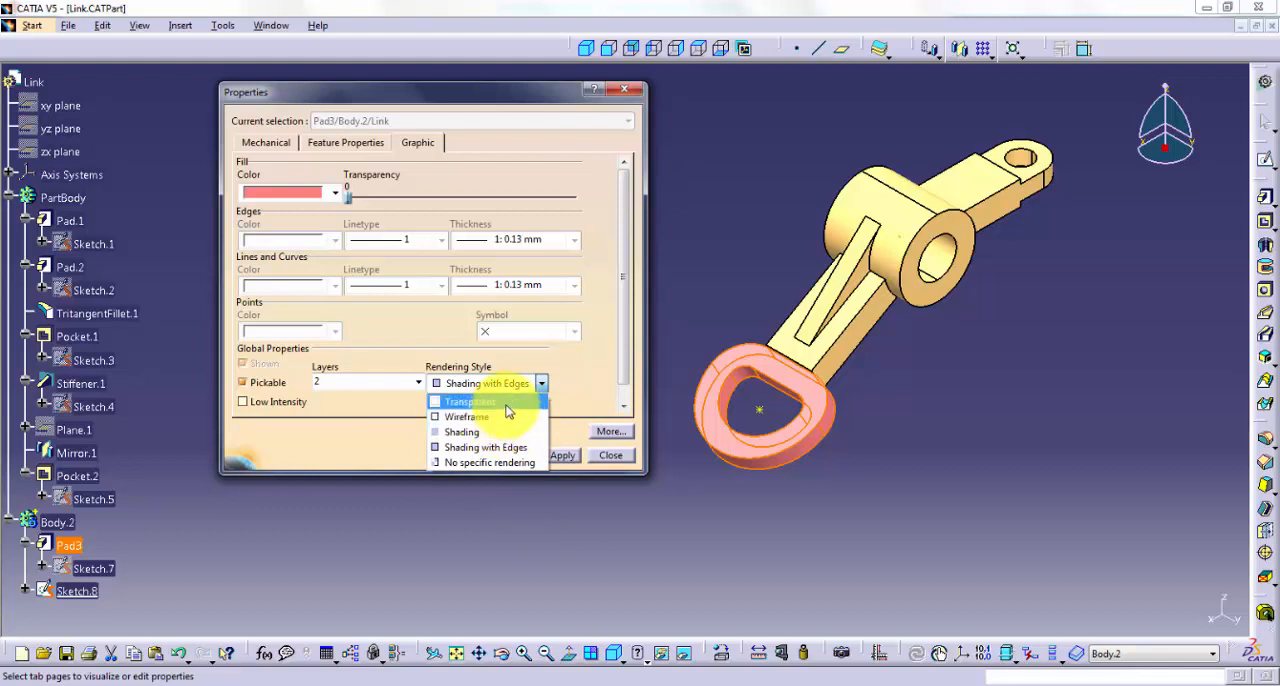
{"action": "mouse_move", "coordinate": [496, 416]}
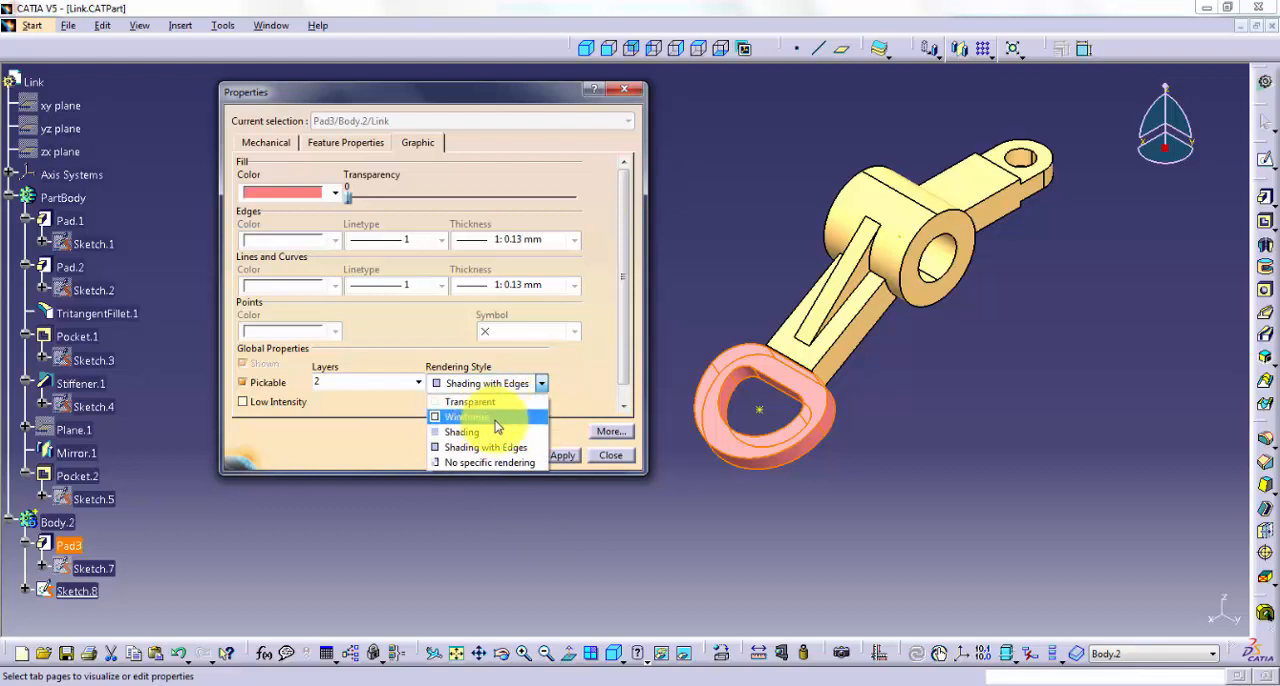
{"action": "left_click", "coordinate": [468, 416]}
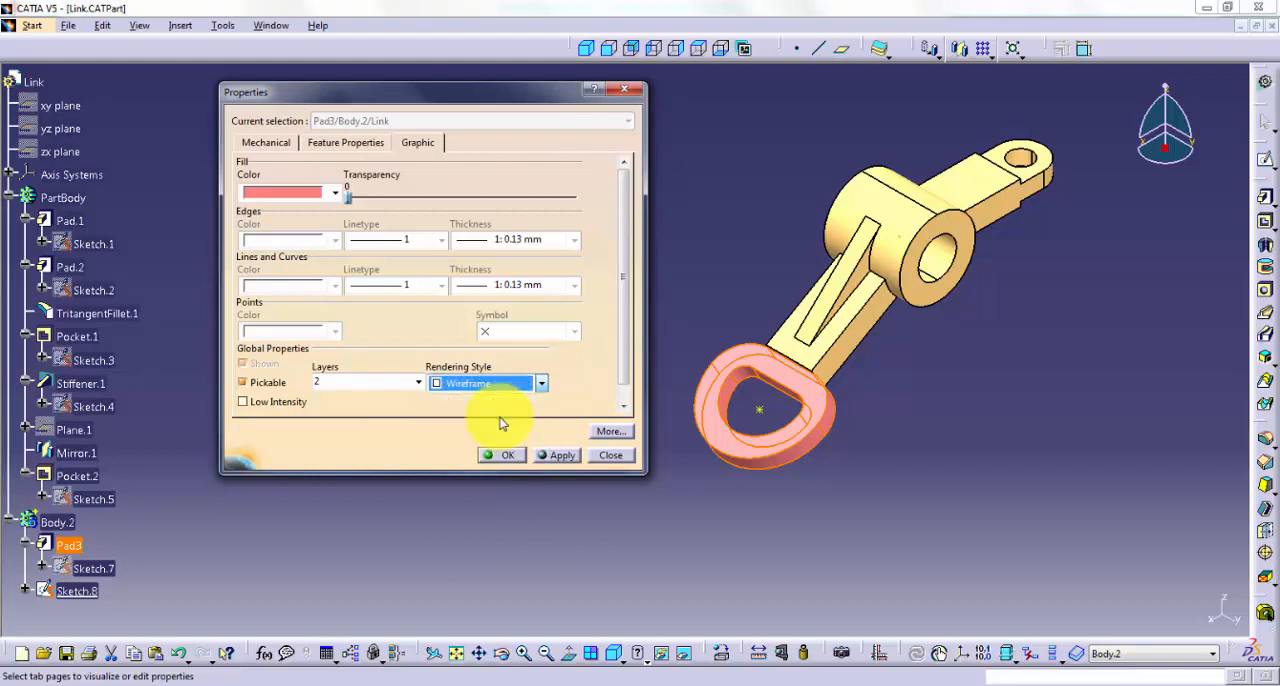
{"action": "left_click", "coordinate": [562, 456]}
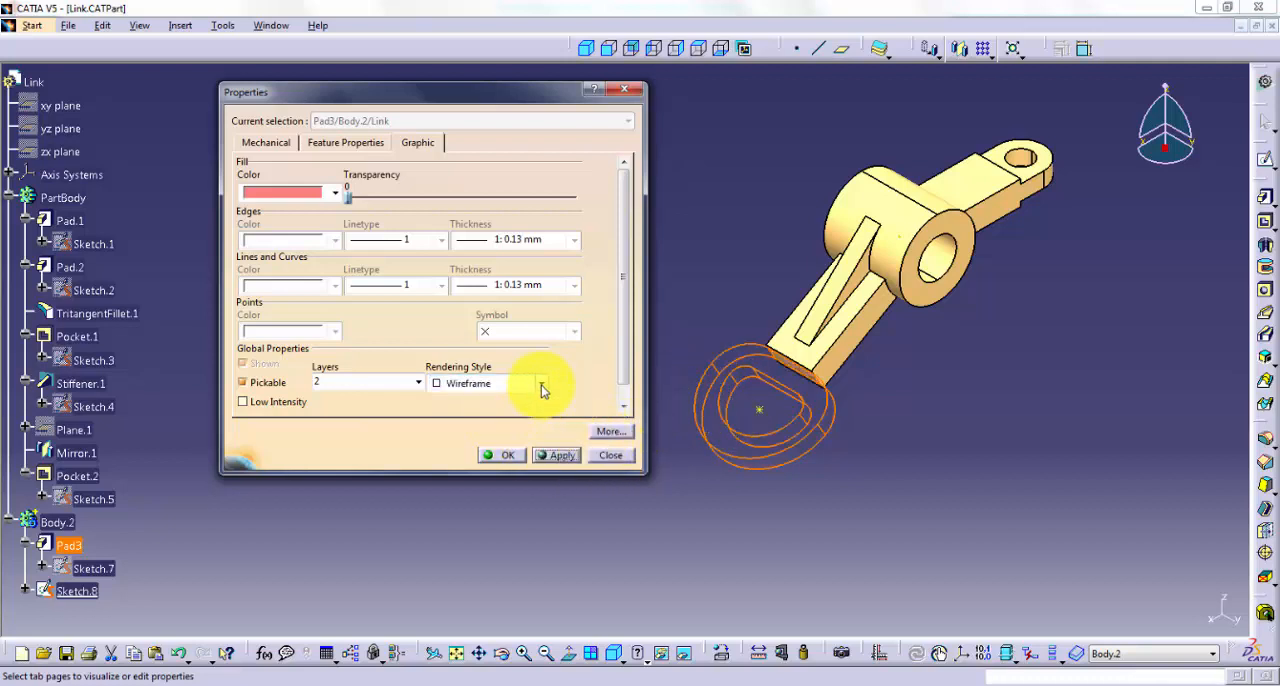
{"action": "left_click", "coordinate": [542, 384]}
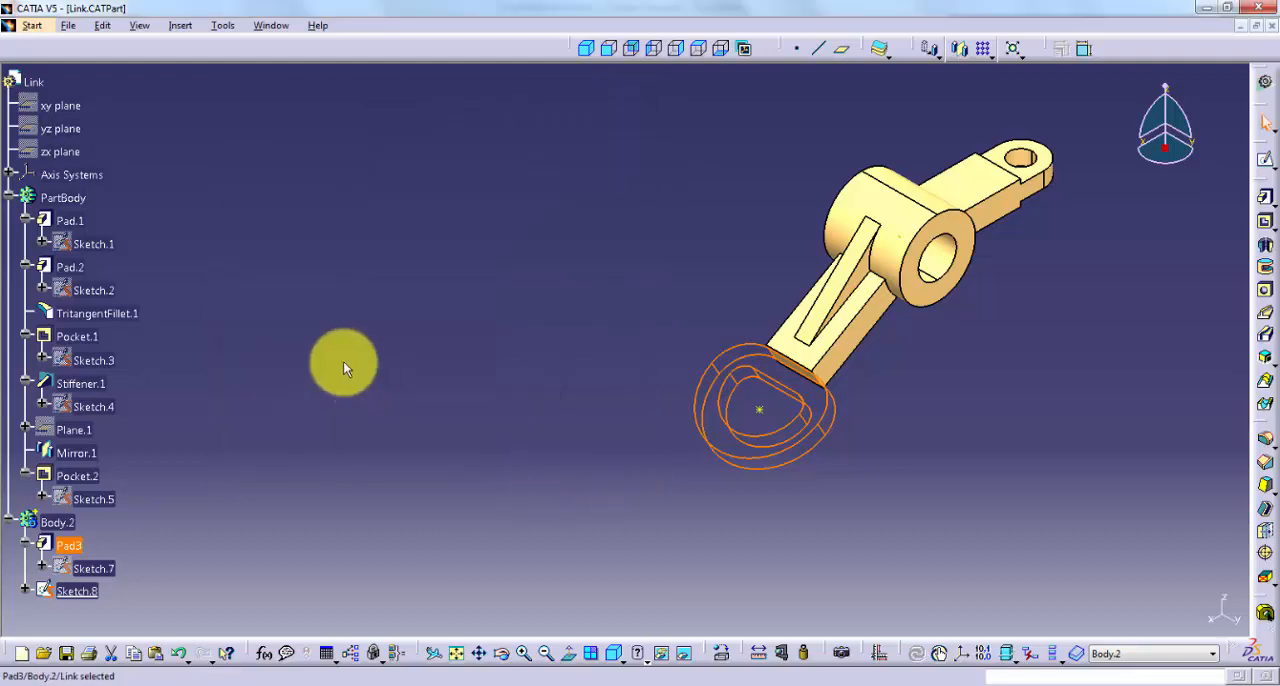
Step: Confirm the Customize View mode and restore shaded display on the Pad3 ring
{"action": "left_click", "coordinate": [140, 24]}
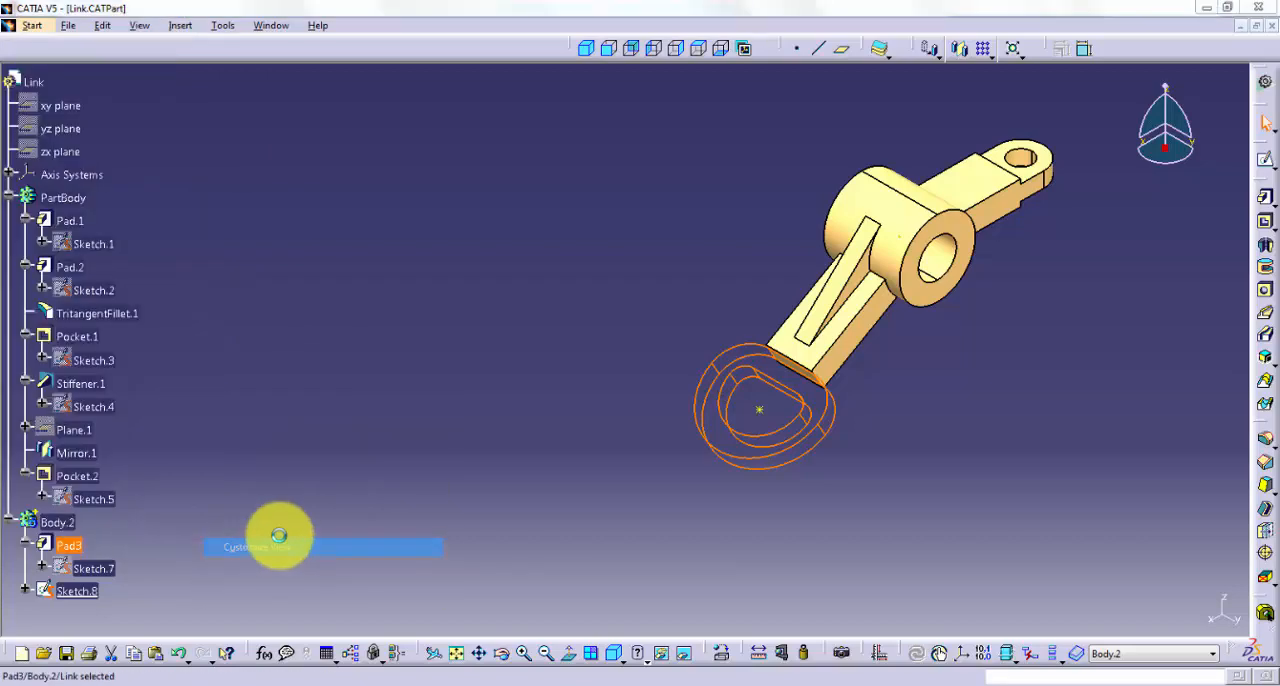
{"action": "left_click", "coordinate": [256, 548]}
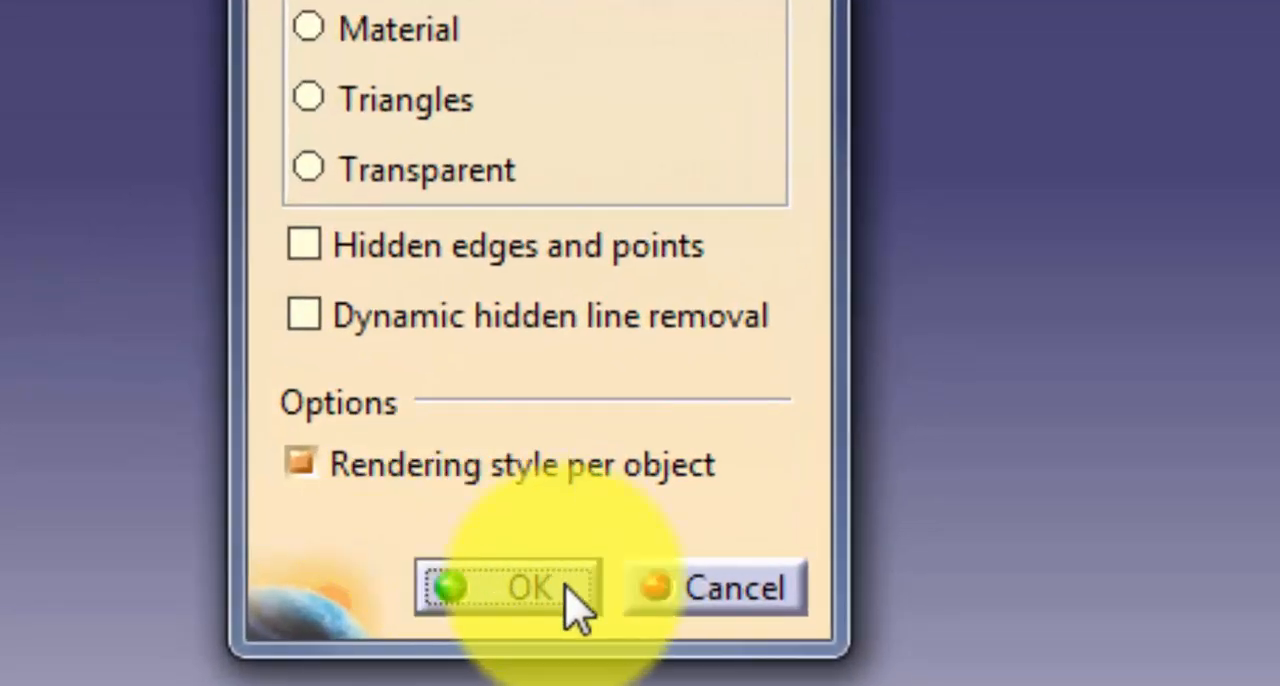
{"action": "left_click", "coordinate": [510, 588]}
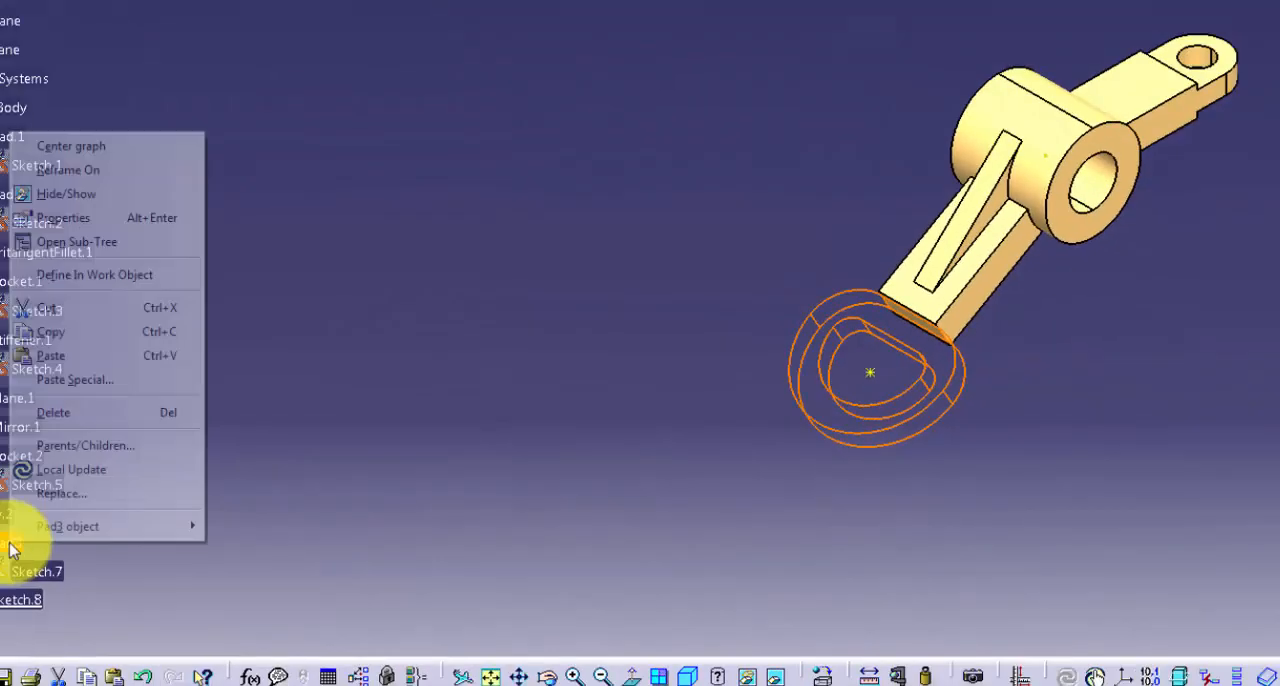
{"action": "left_click", "coordinate": [64, 216]}
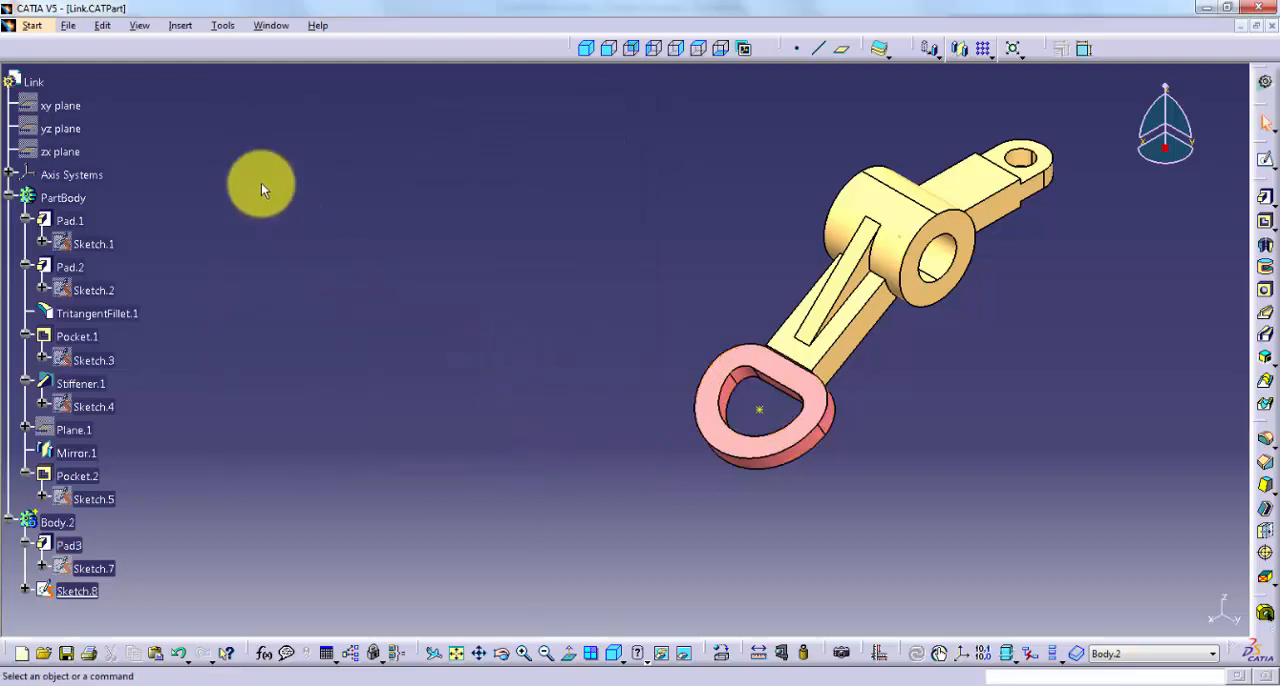
Step: From the Graphic Properties toolbar colour Pad3 green, back to pink, and leave the layer at None
{"action": "left_click", "coordinate": [140, 24]}
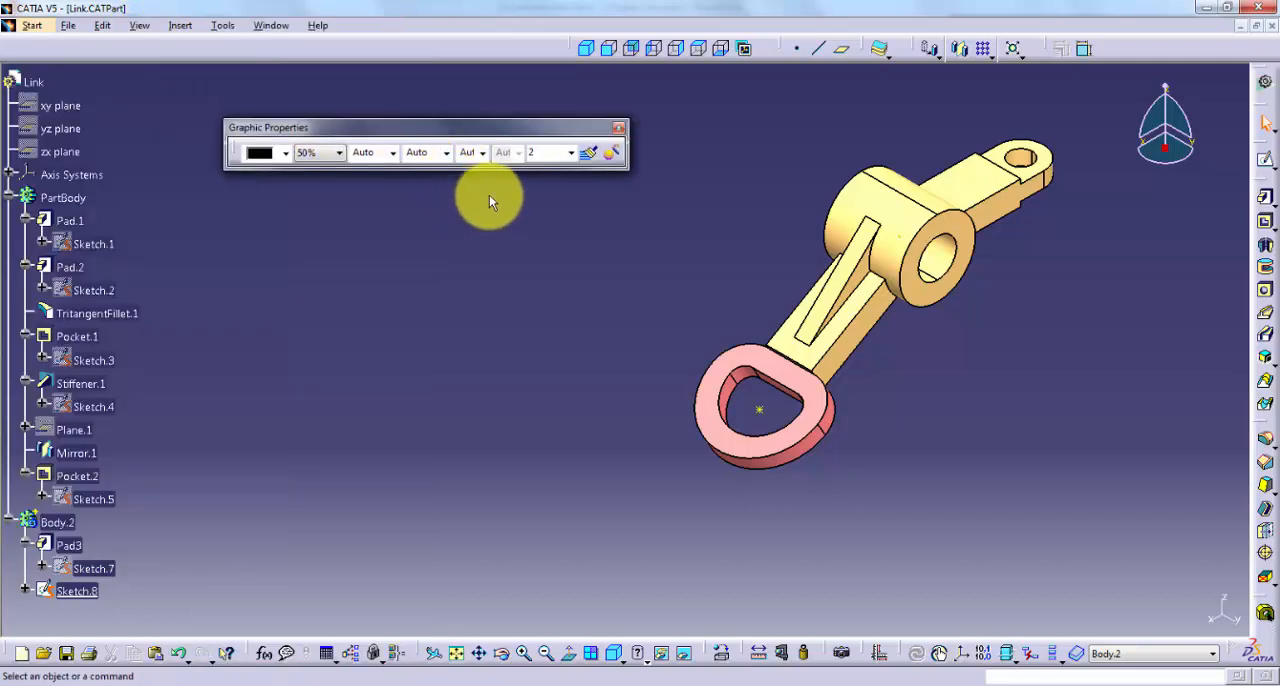
{"action": "mouse_move", "coordinate": [88, 536]}
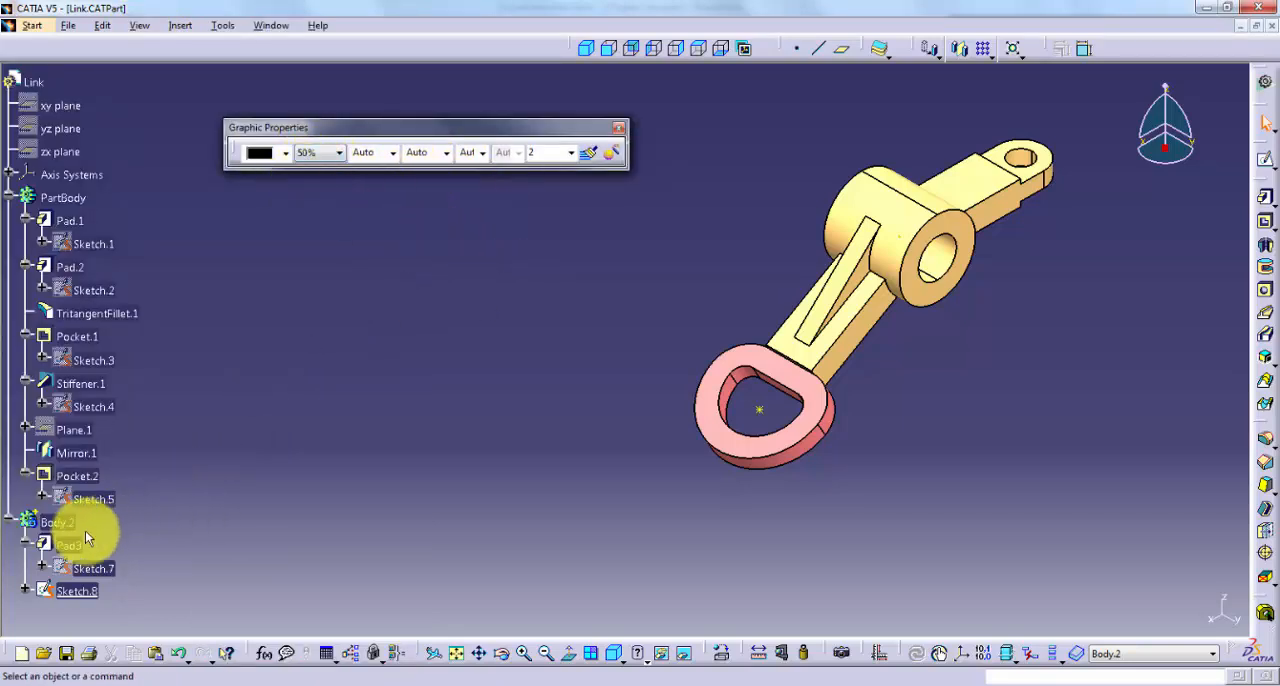
{"action": "left_click", "coordinate": [284, 152]}
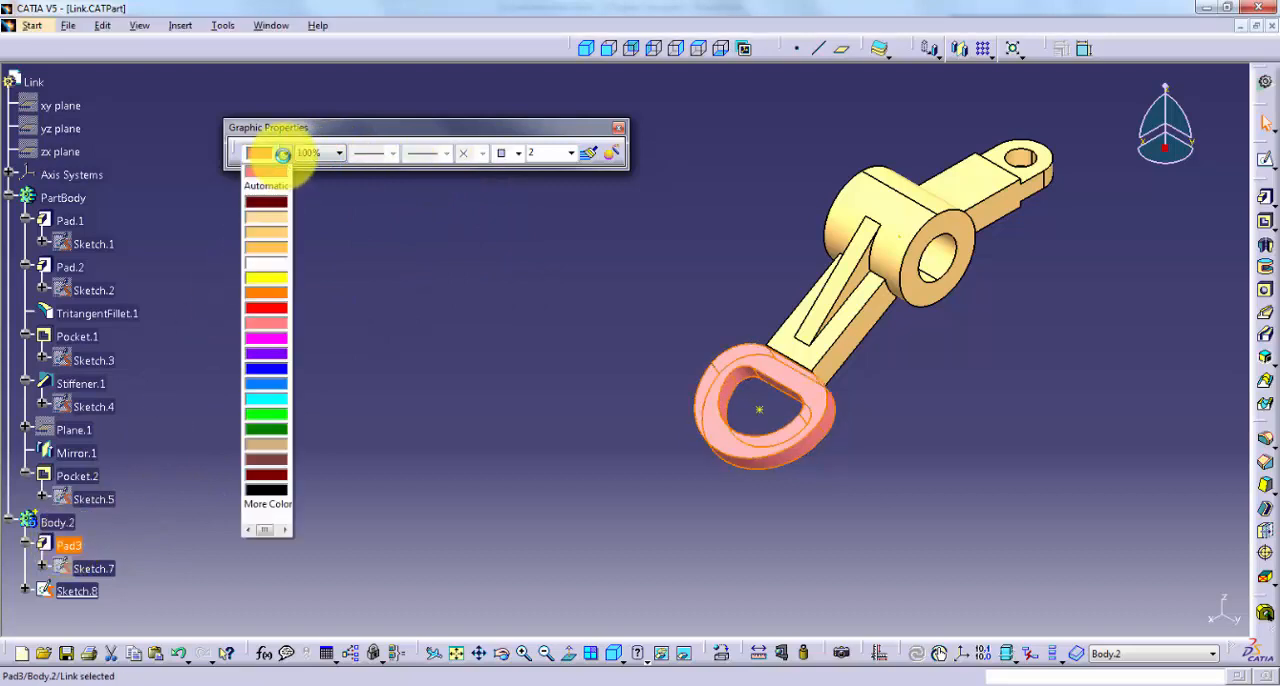
{"action": "left_click", "coordinate": [266, 416]}
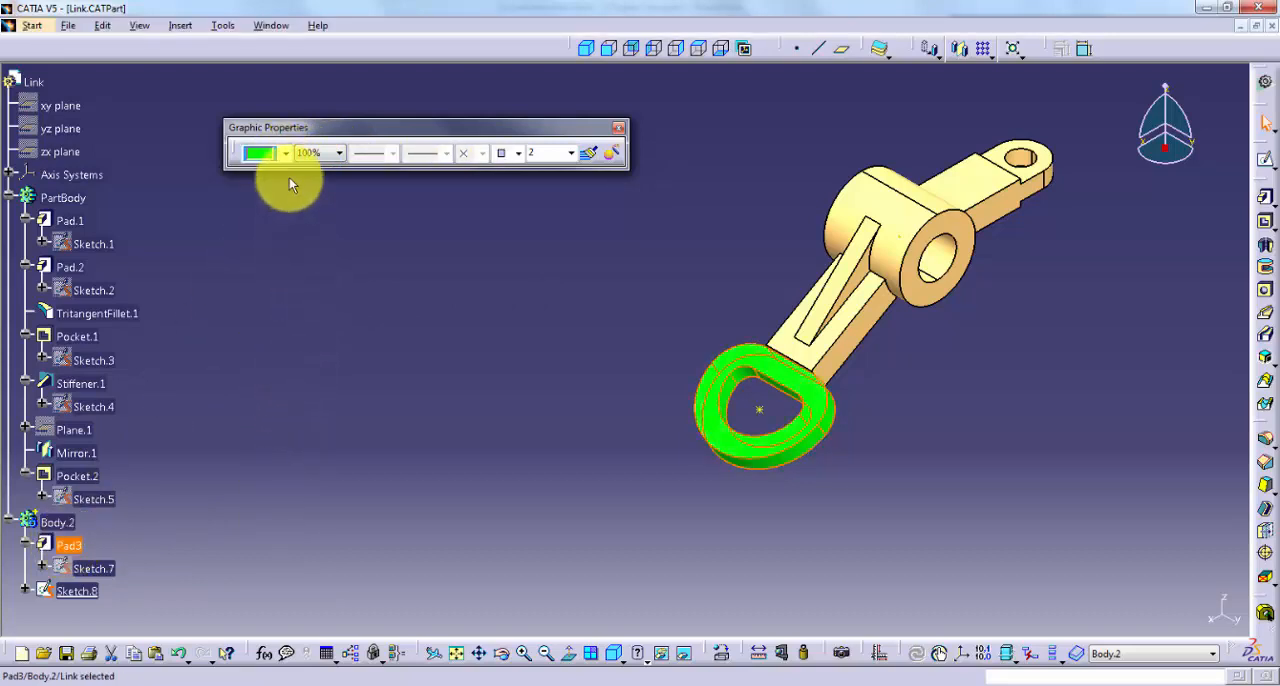
{"action": "left_click", "coordinate": [284, 152]}
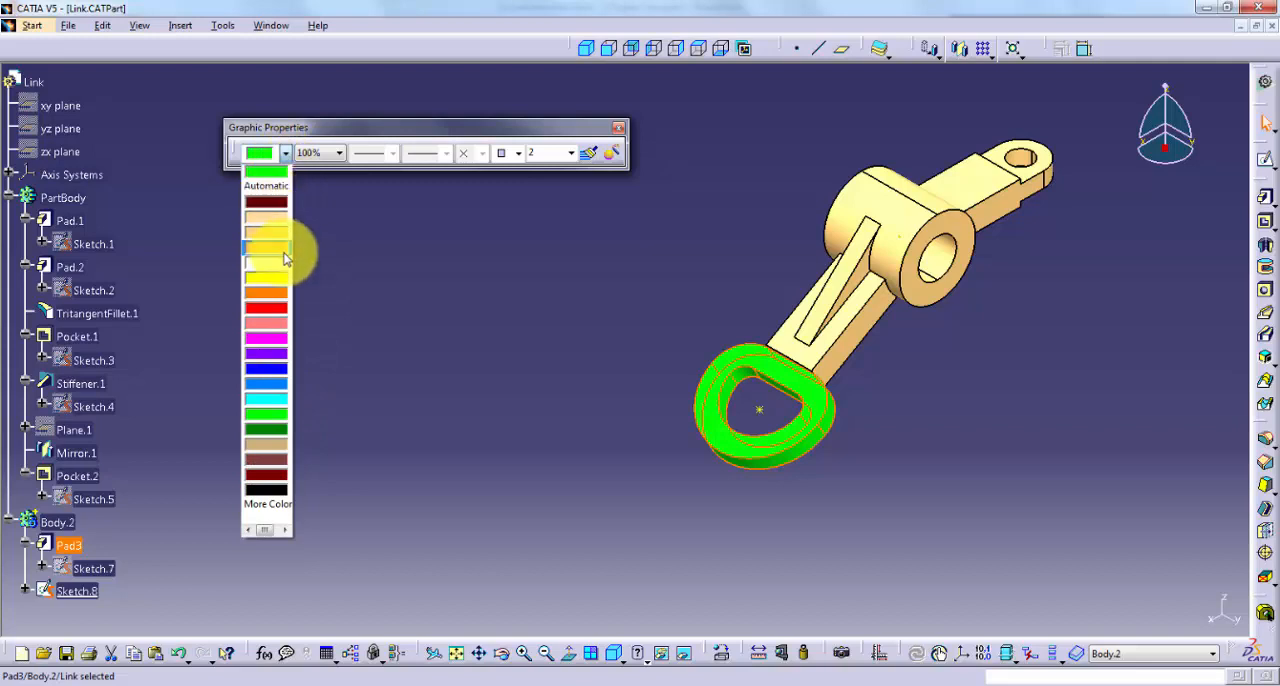
{"action": "left_click", "coordinate": [266, 292]}
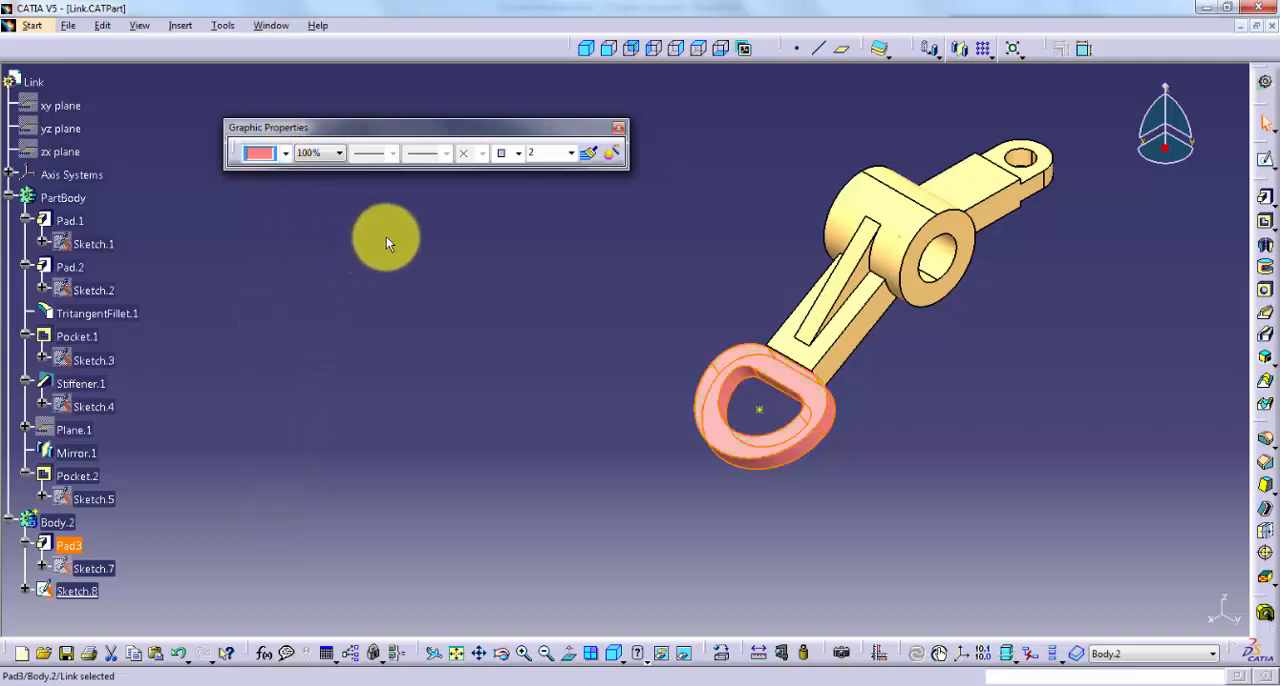
{"action": "left_click", "coordinate": [572, 152]}
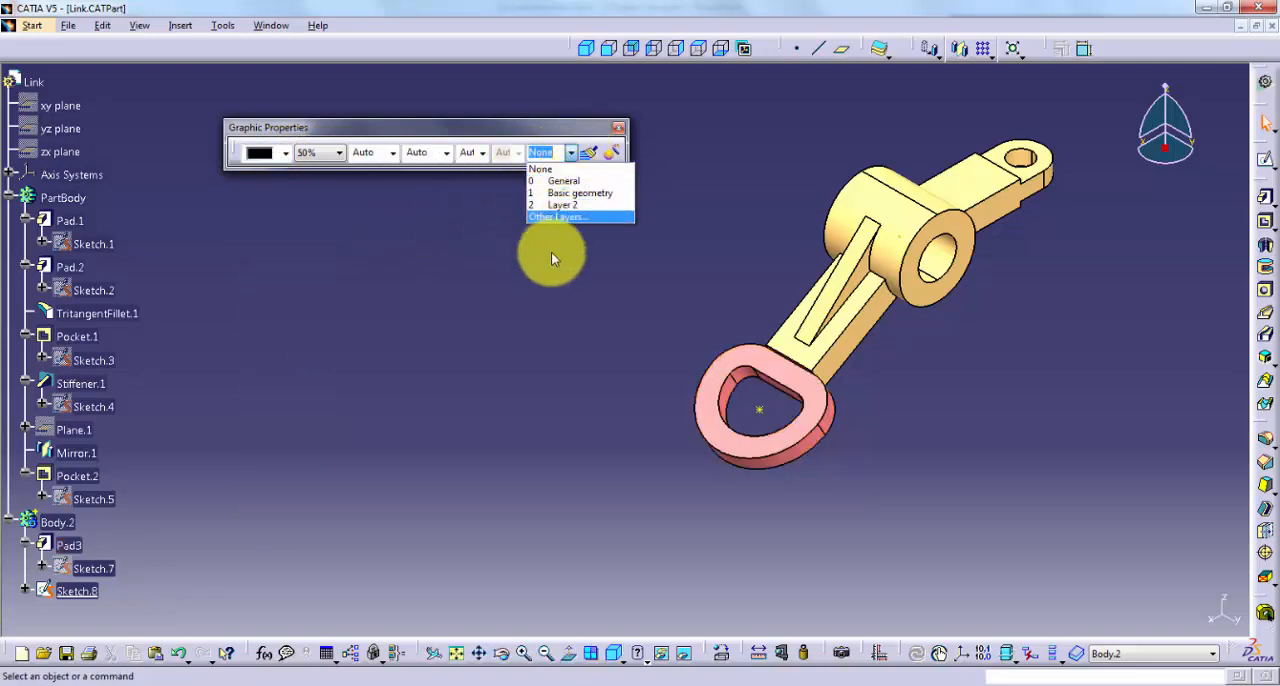
{"action": "left_click", "coordinate": [540, 168]}
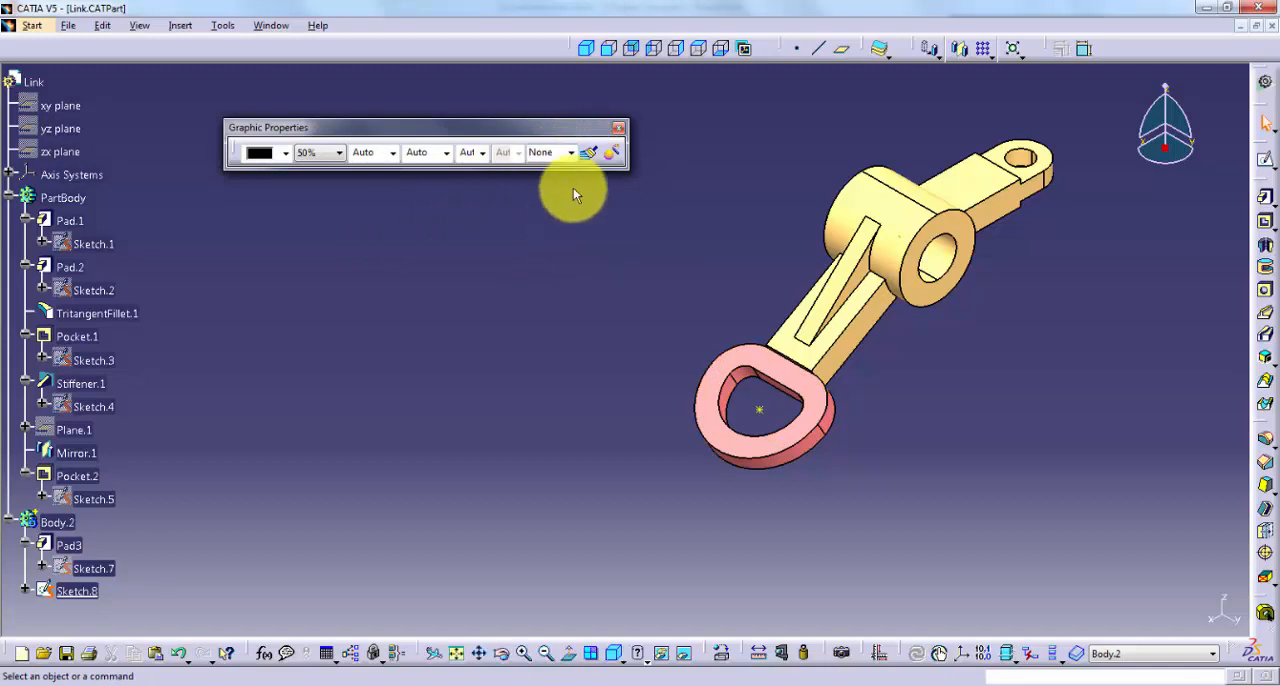
{"action": "mouse_move", "coordinate": [594, 152]}
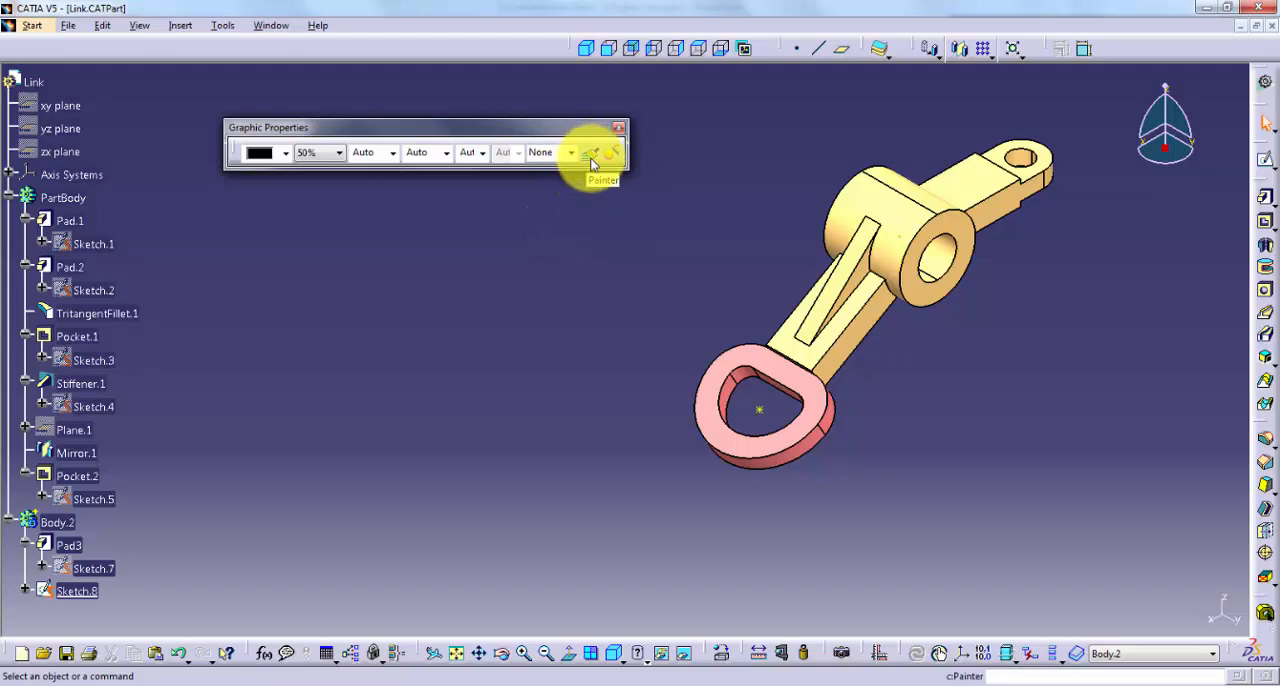
Step: Use the Painter to copy Pad3's pink appearance onto the Pad.1 cylinder hub
{"action": "left_click", "coordinate": [590, 152]}
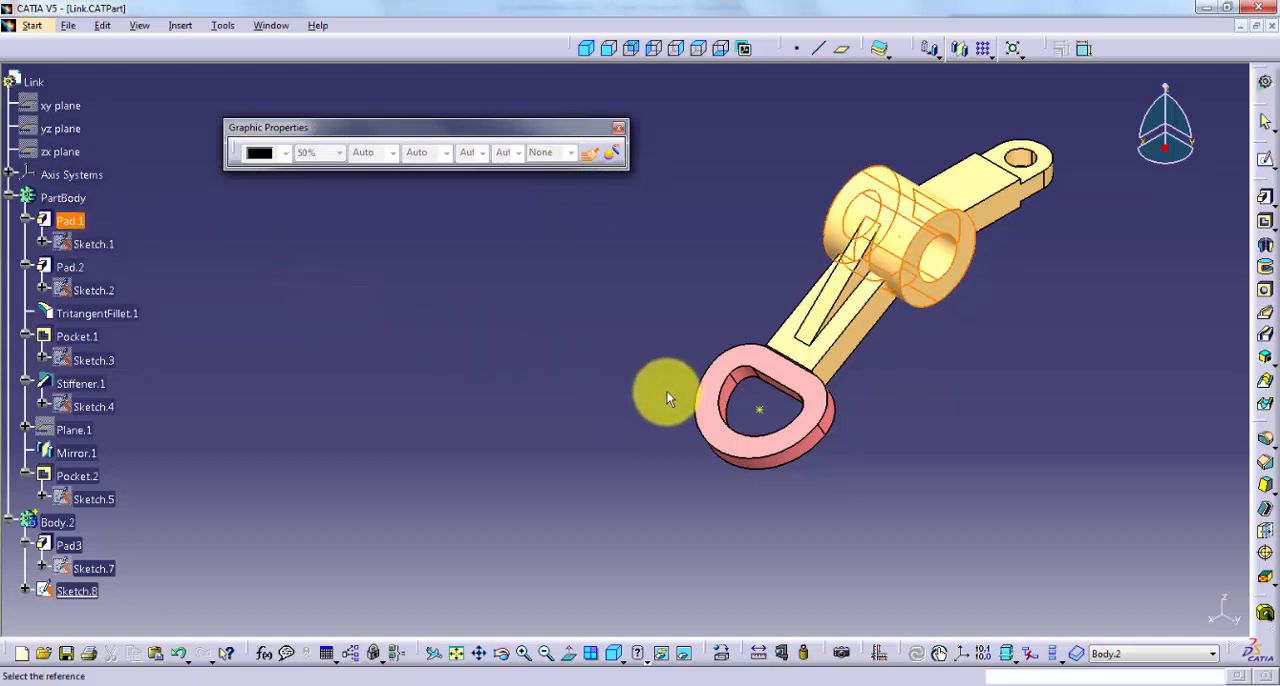
{"action": "left_click", "coordinate": [70, 542]}
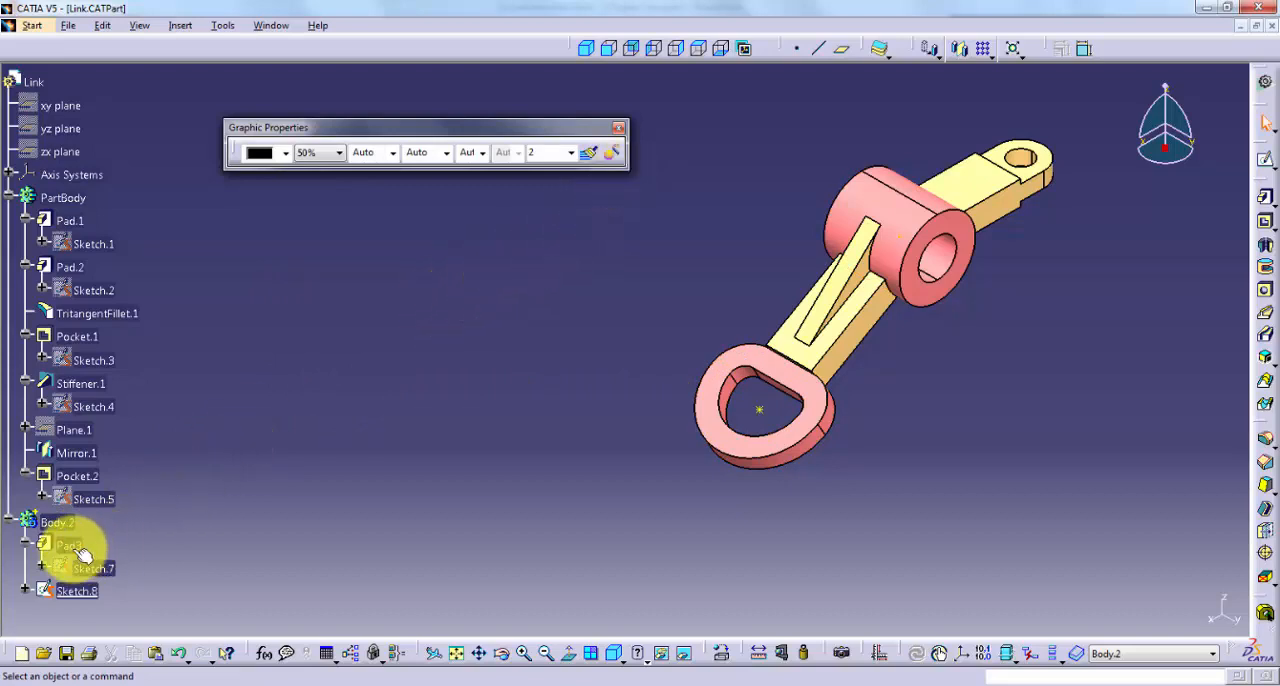
{"action": "left_click", "coordinate": [612, 152]}
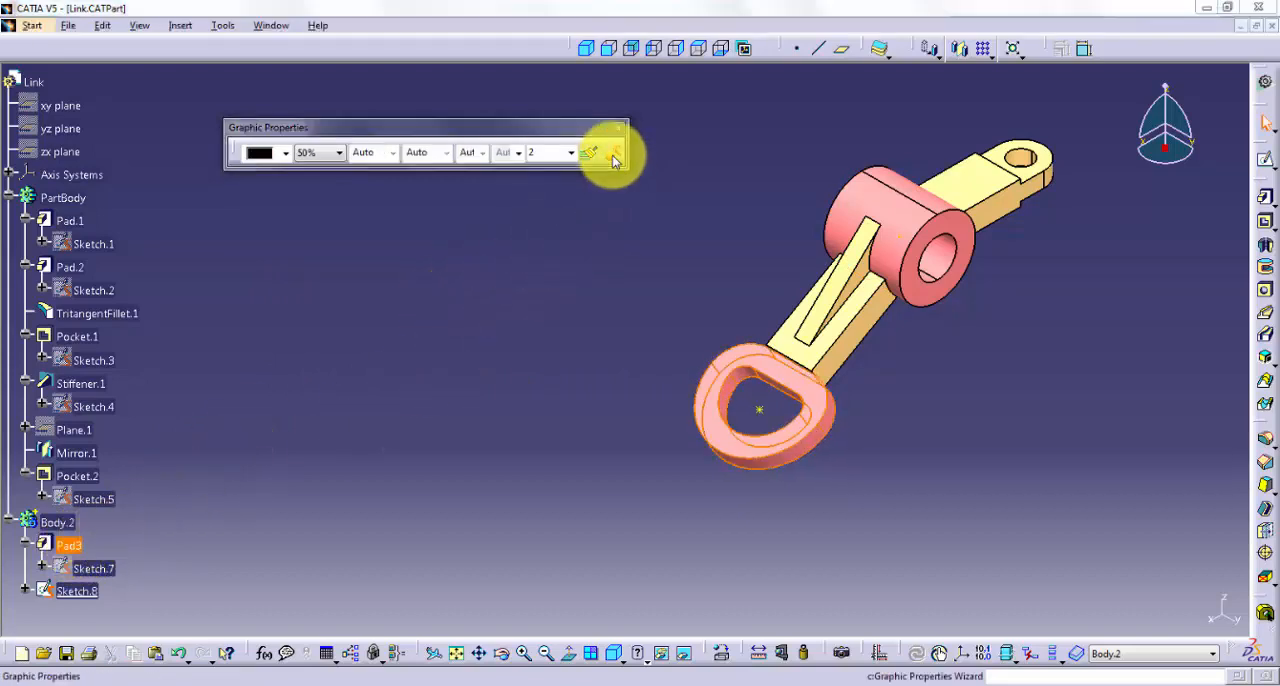
{"action": "left_click", "coordinate": [616, 152]}
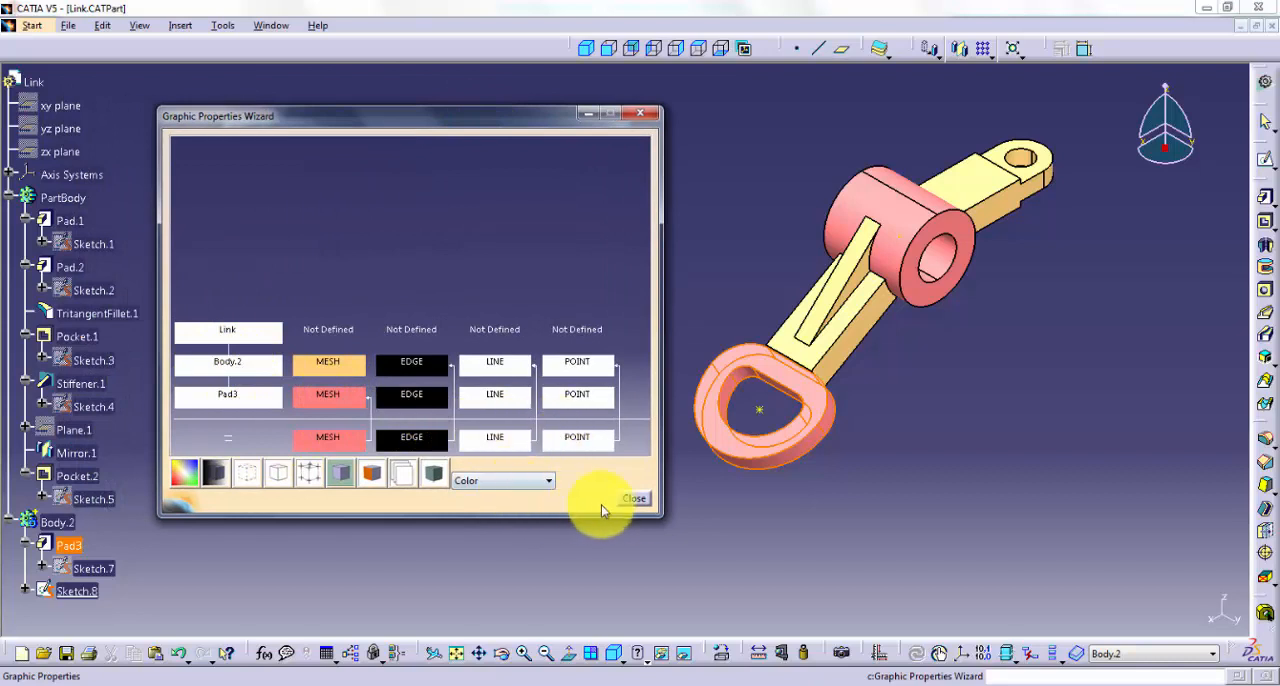
{"action": "left_click", "coordinate": [634, 498]}
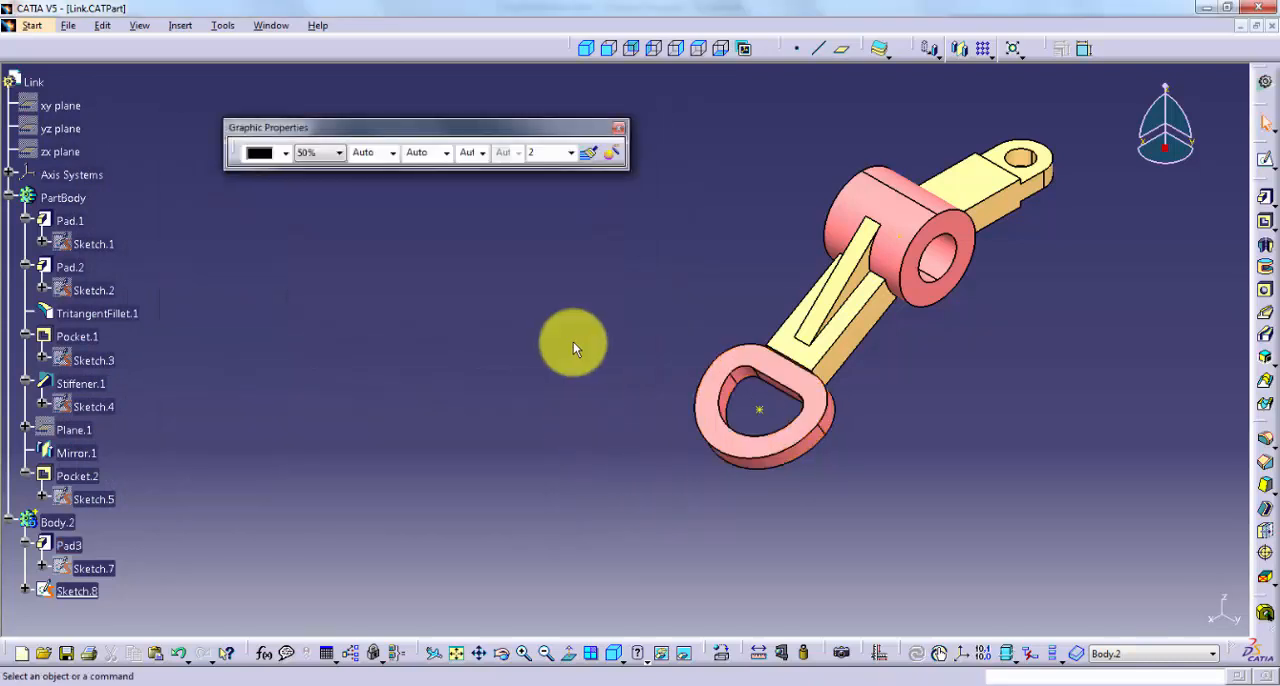
{"action": "mouse_move", "coordinate": [572, 344]}
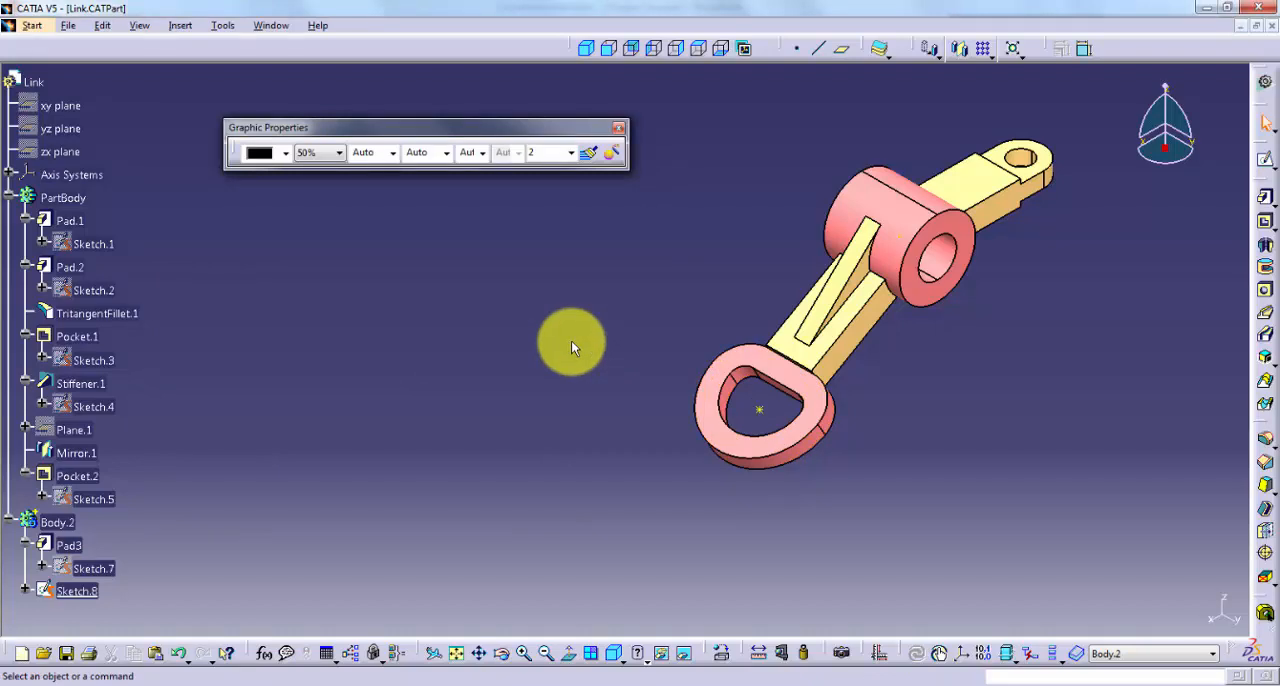